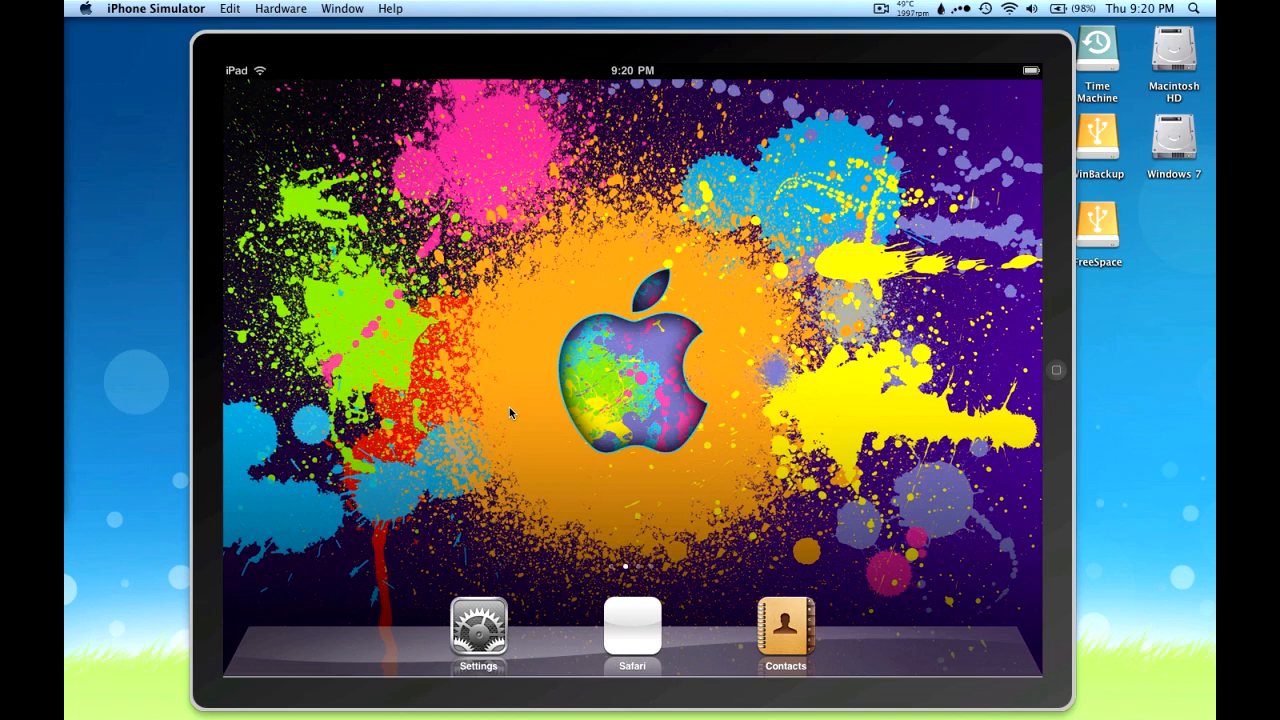
{"action": "mouse_move", "coordinate": [576, 608]}
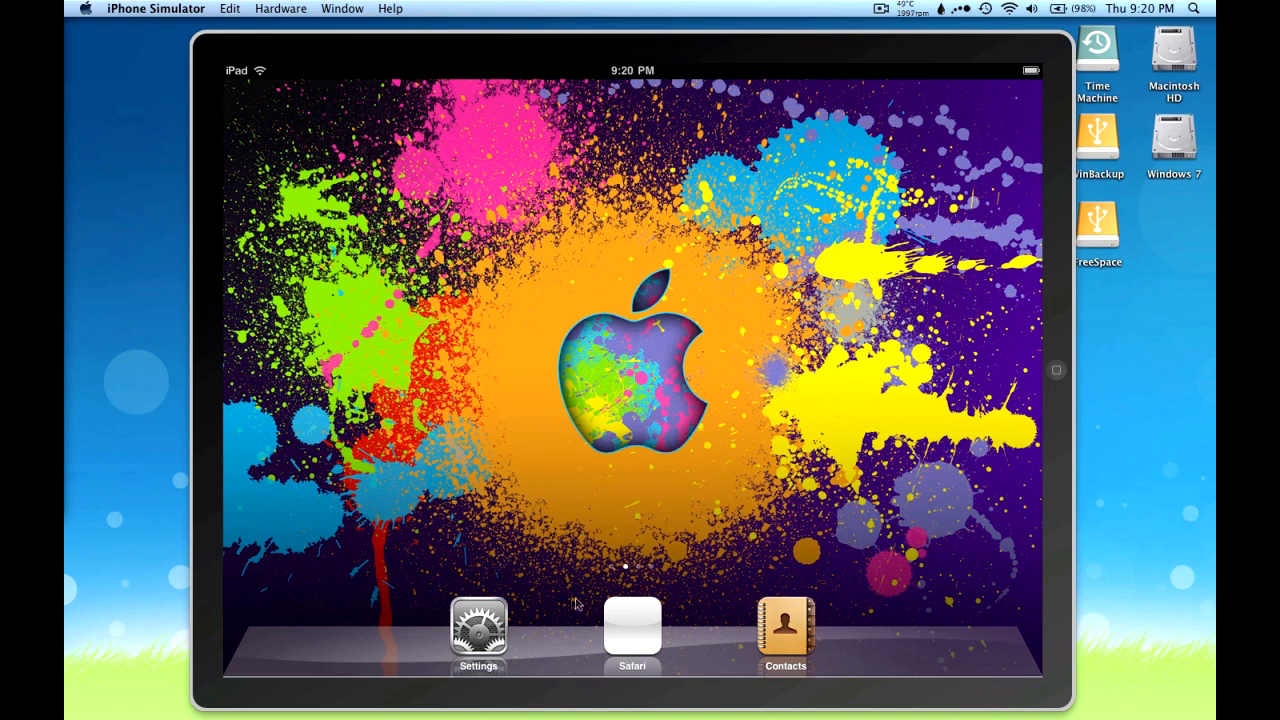
Launch Safari from the iPad dock.
{"action": "left_click", "coordinate": [630, 636]}
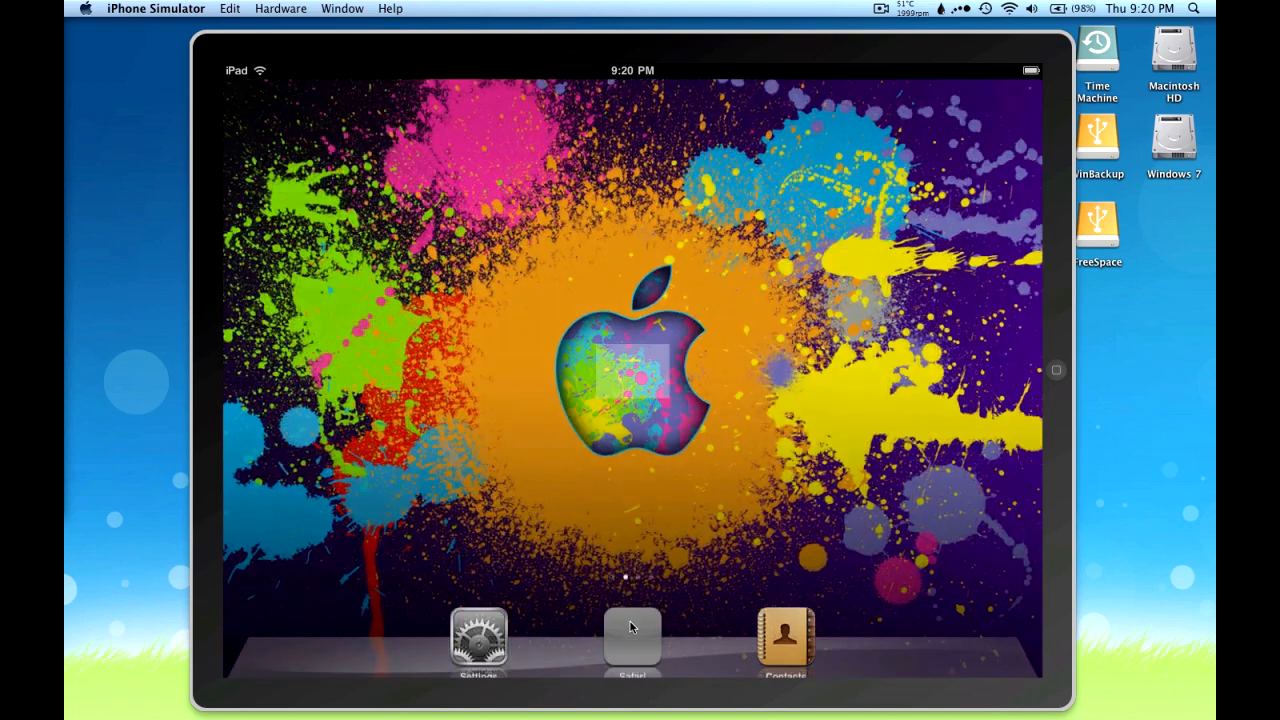
Load google.com from the Safari address bar.
{"action": "left_click", "coordinate": [628, 640]}
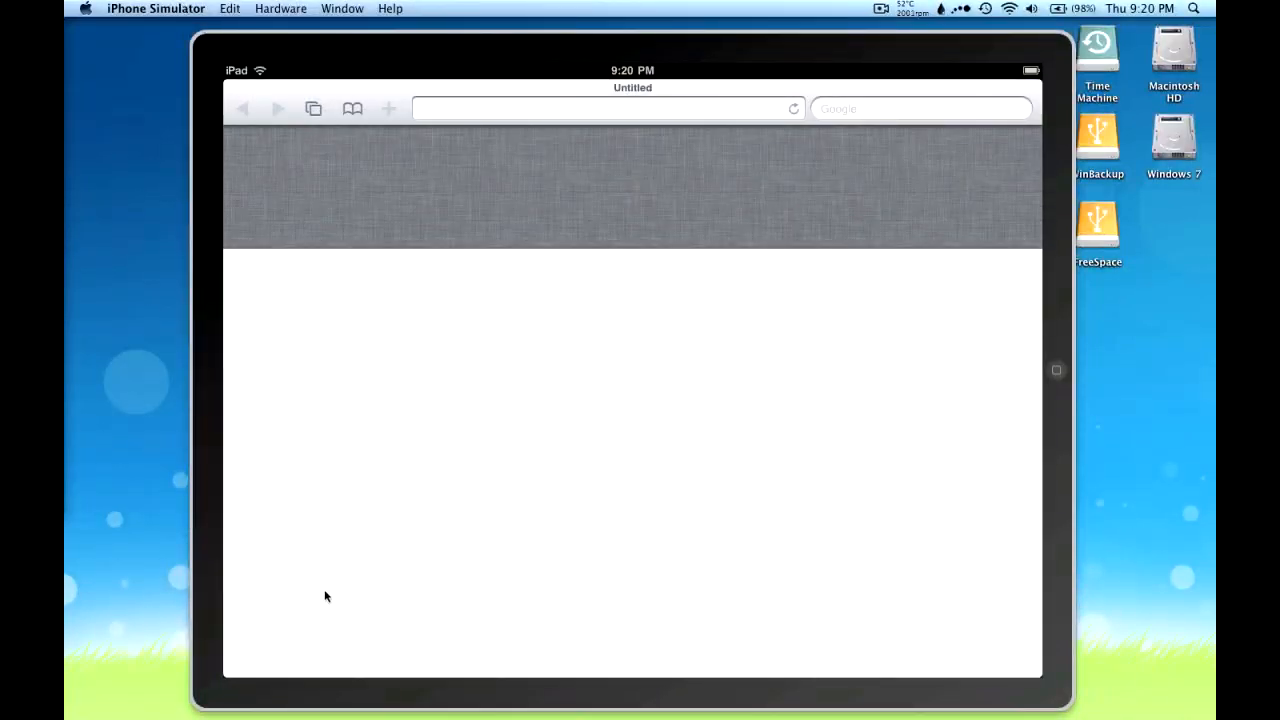
{"action": "left_click", "coordinate": [600, 108]}
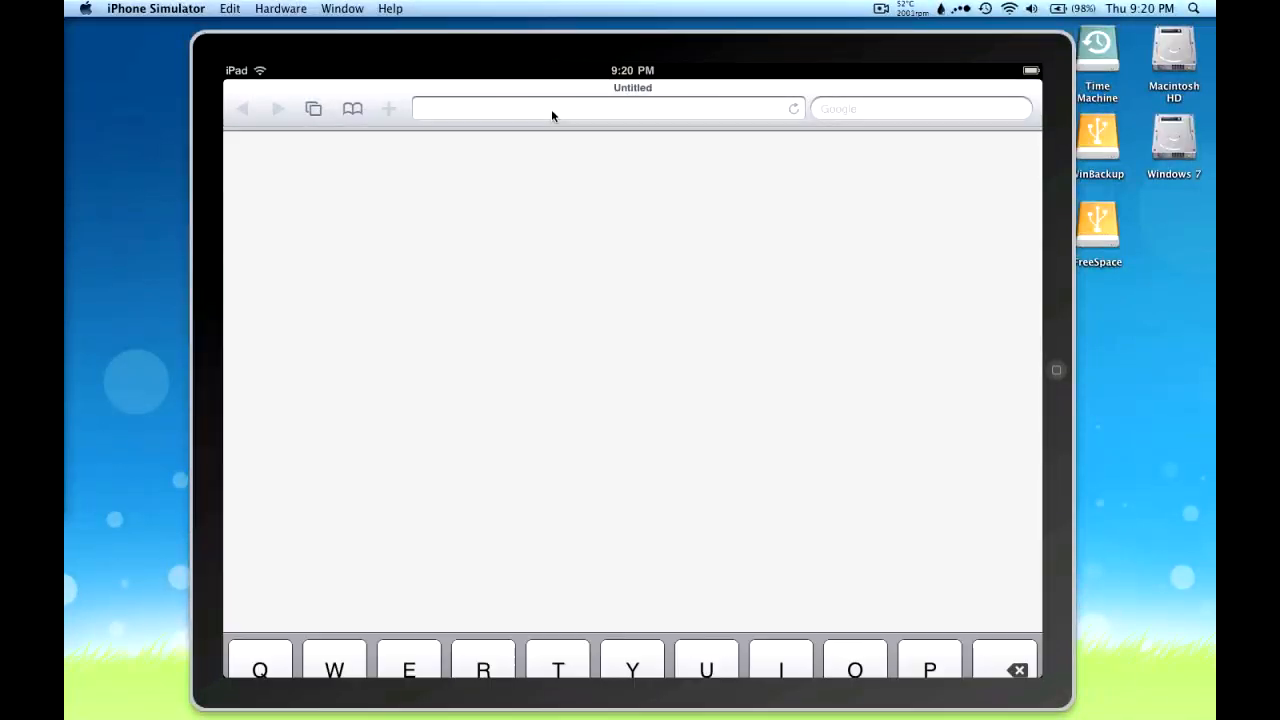
{"action": "left_click", "coordinate": [600, 108]}
{"action": "type", "text": "www.google.com/"}
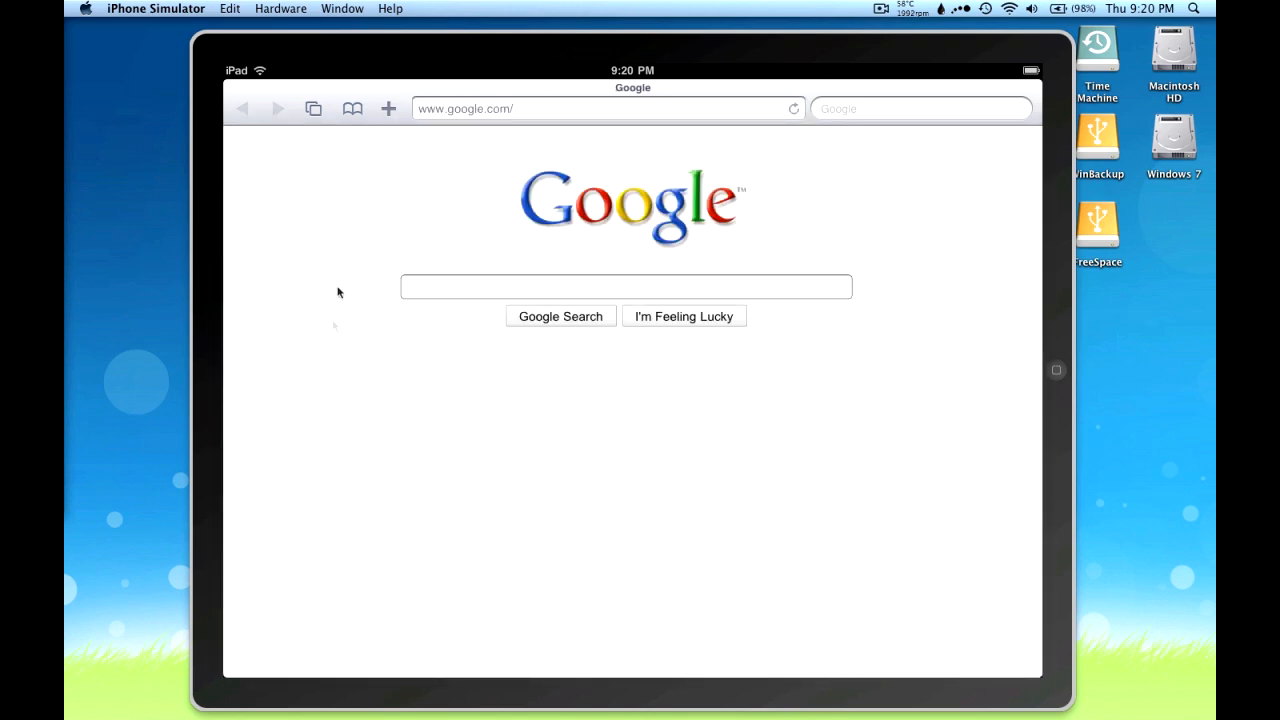
{"action": "mouse_move", "coordinate": [464, 118]}
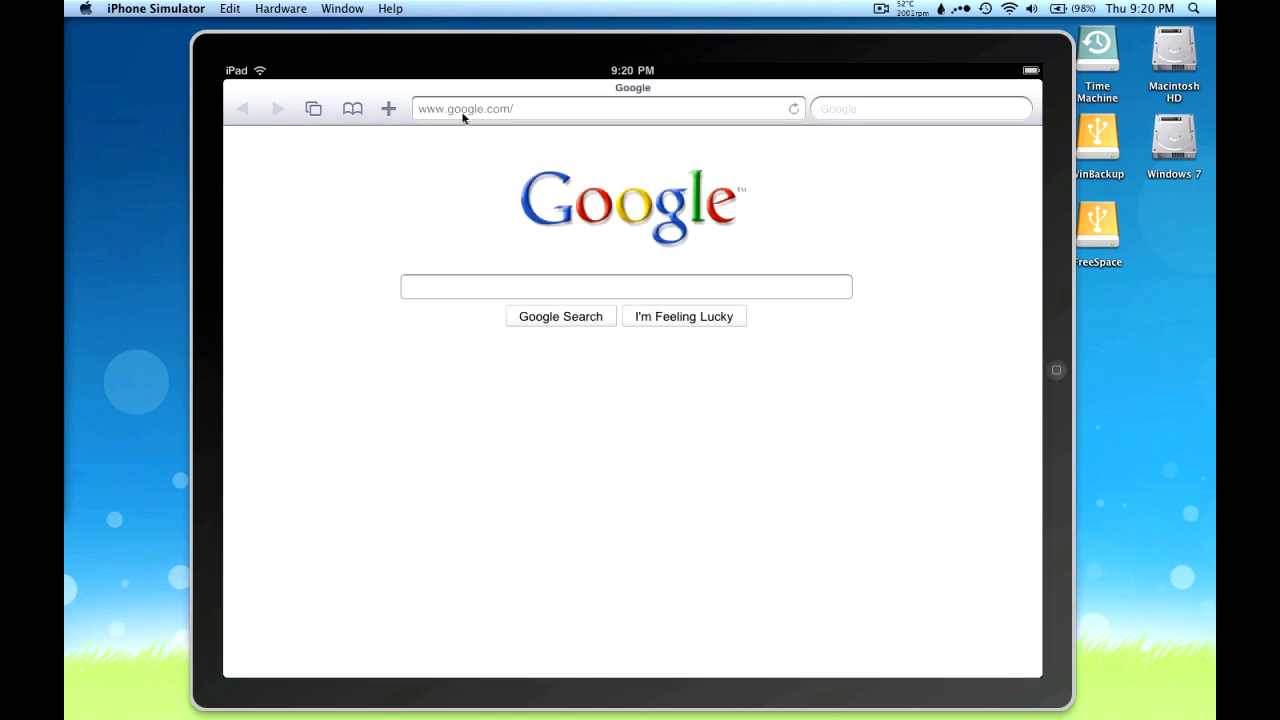
Go to gumballtech.com and scroll through its front-page posts.
{"action": "left_click", "coordinate": [600, 108]}
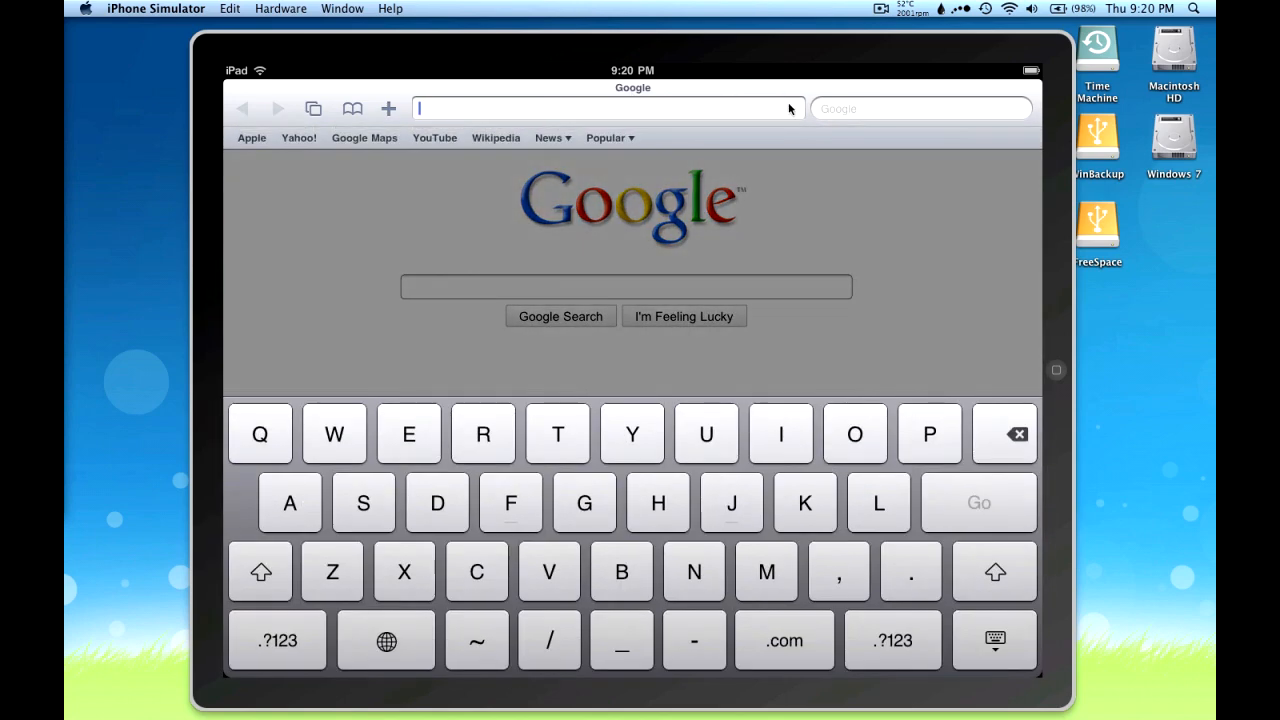
{"action": "type", "text": "gumballtech.com/"}
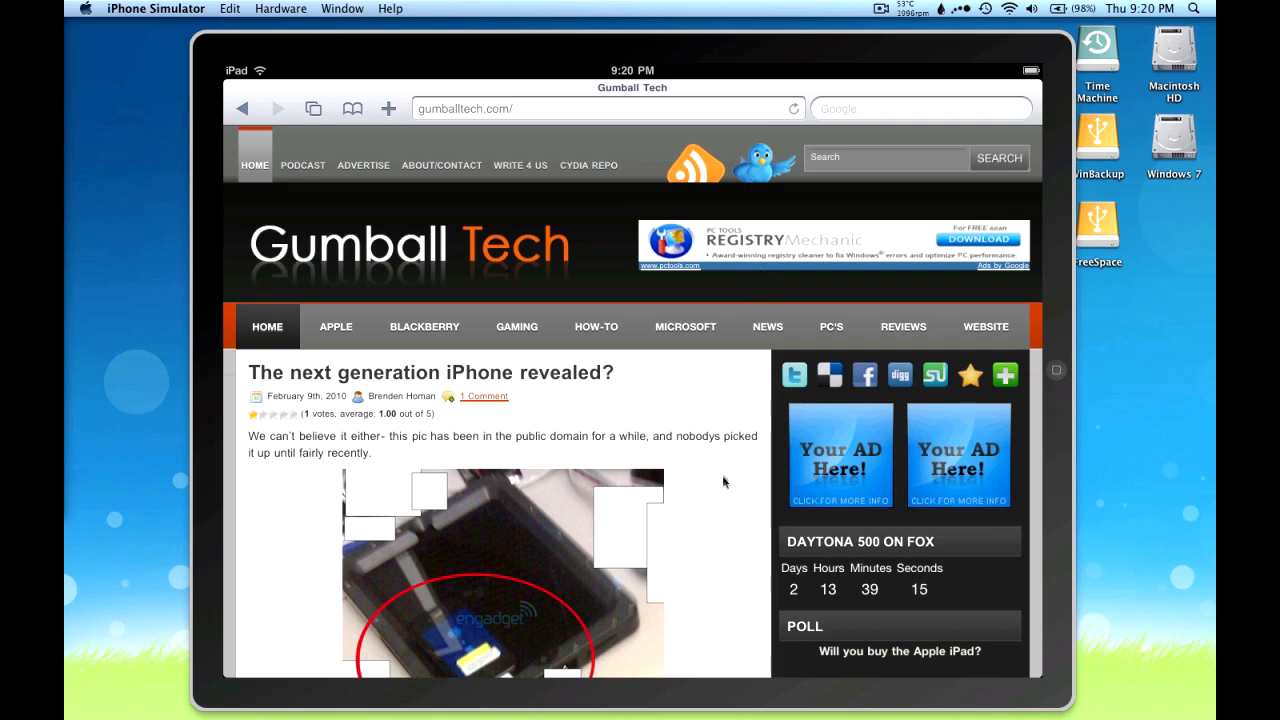
{"action": "scroll", "scroll_direction": "down", "scroll_amount": 3}
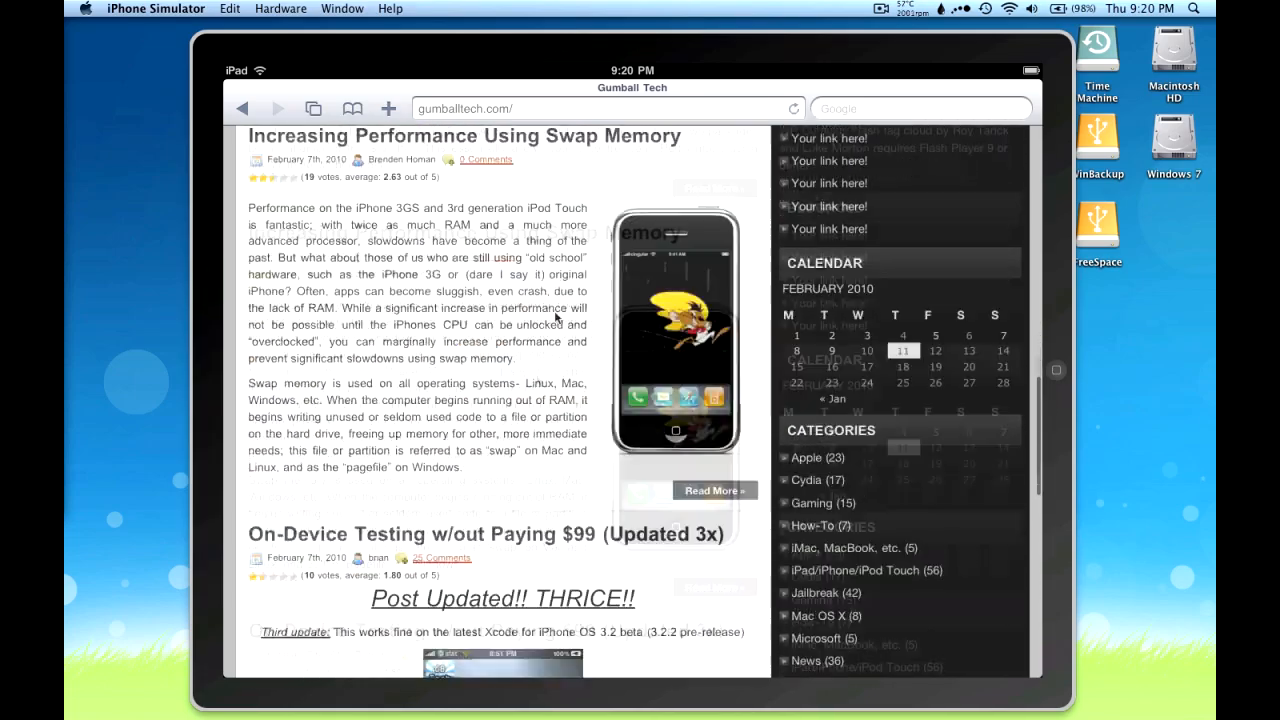
{"action": "scroll", "scroll_direction": "down", "scroll_amount": 3}
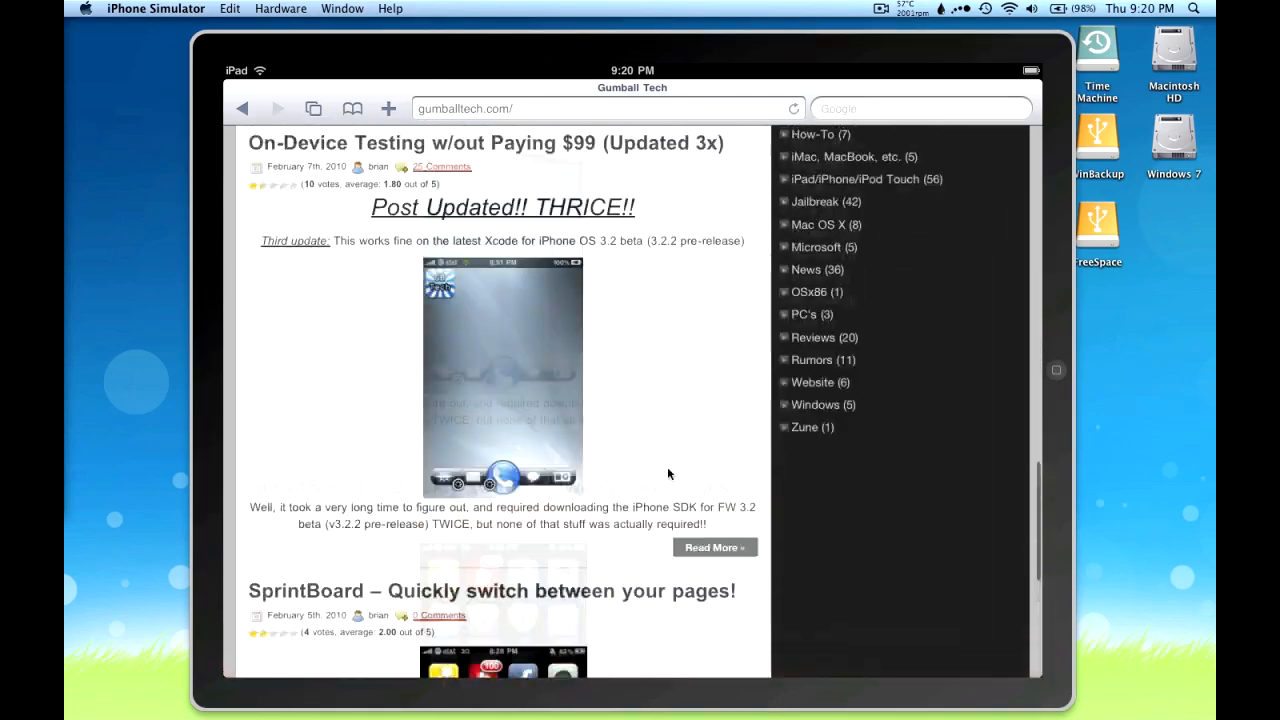
{"action": "scroll", "scroll_direction": "down", "scroll_amount": 3}
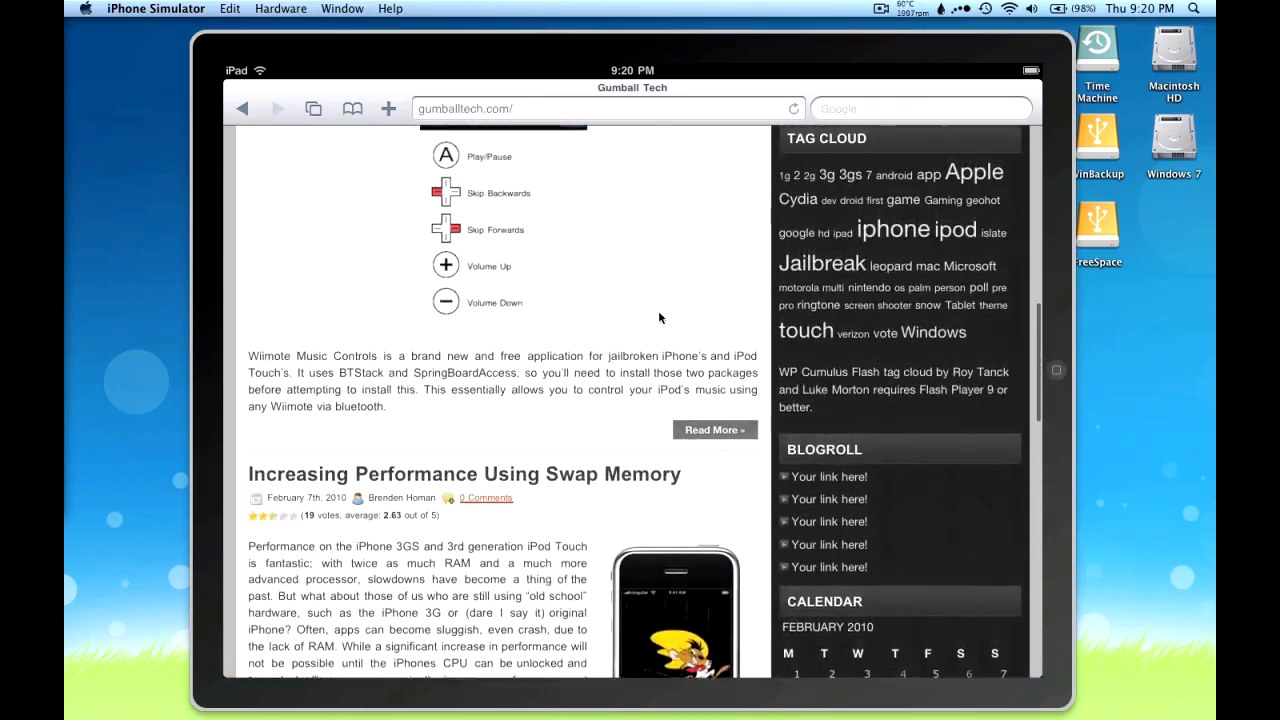
{"action": "scroll", "scroll_direction": "up", "scroll_amount": 3}
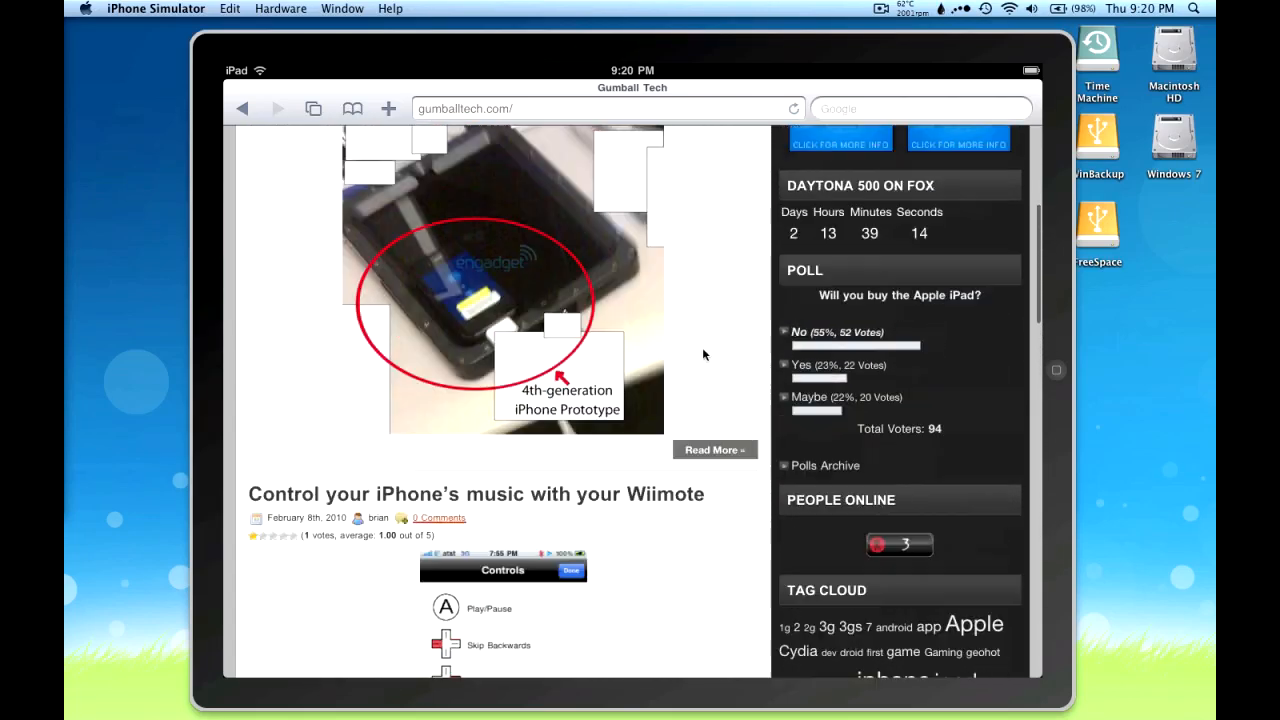
{"action": "scroll", "scroll_direction": "up", "scroll_amount": 3}
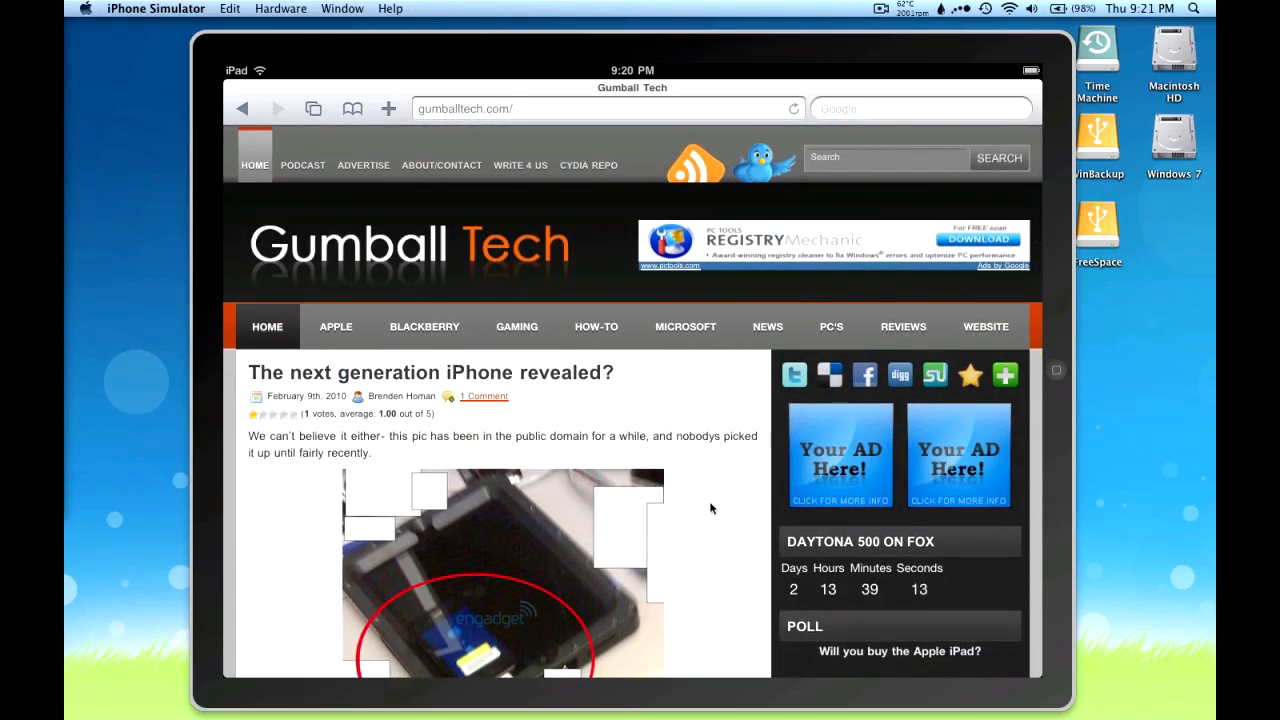
{"action": "scroll", "scroll_direction": "down", "scroll_amount": 3}
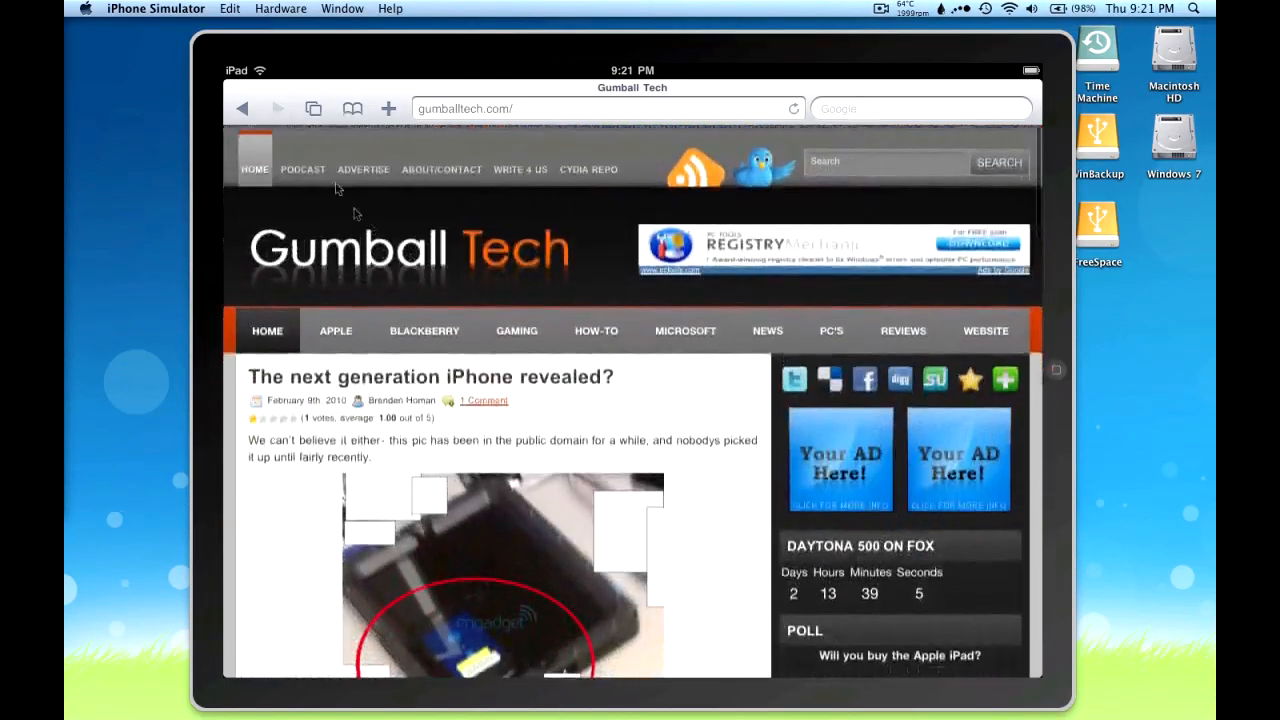
Briefly edit the bookmarks list, then open the Apple iPod touch bookmark.
{"action": "left_click", "coordinate": [352, 108]}
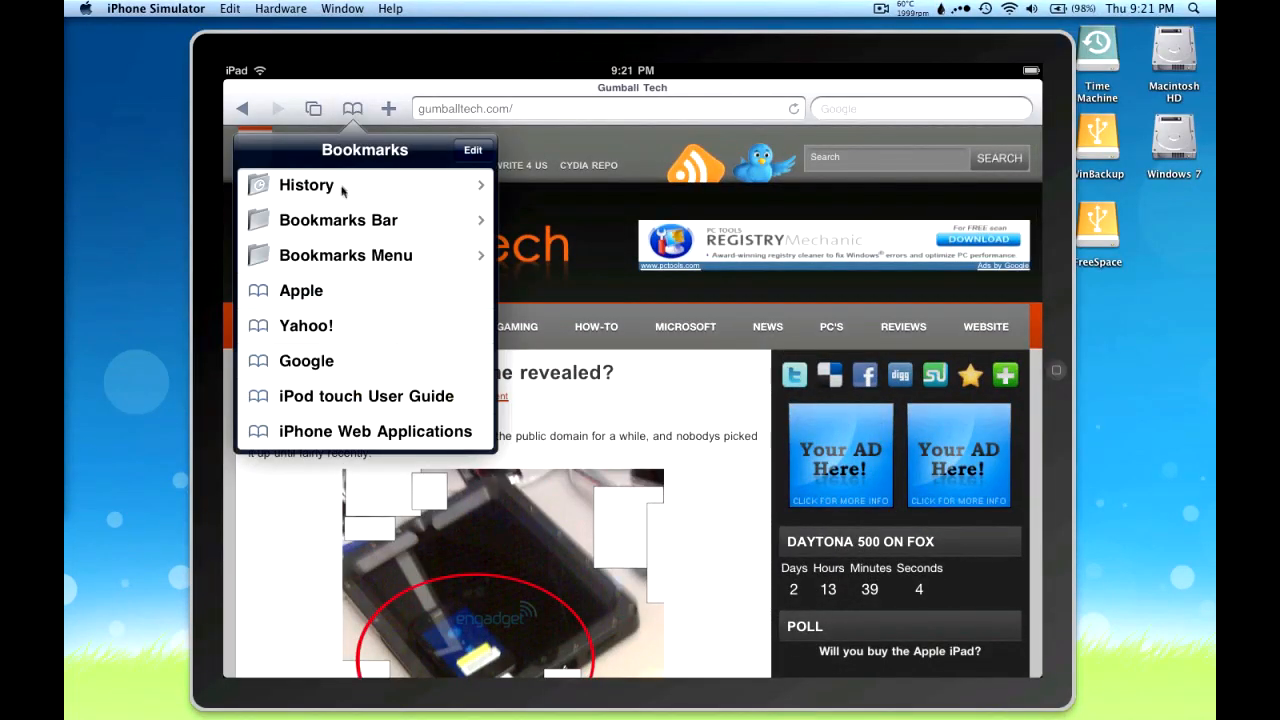
{"action": "left_click", "coordinate": [472, 150]}
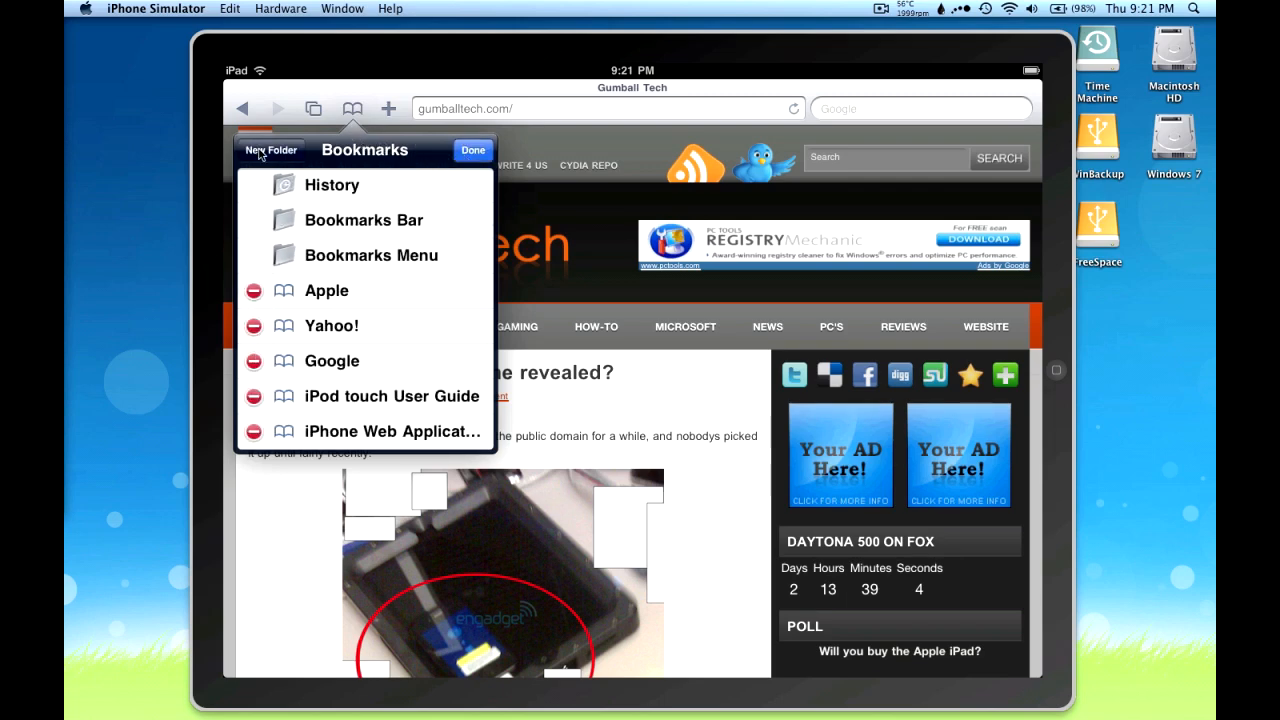
{"action": "left_click", "coordinate": [270, 150]}
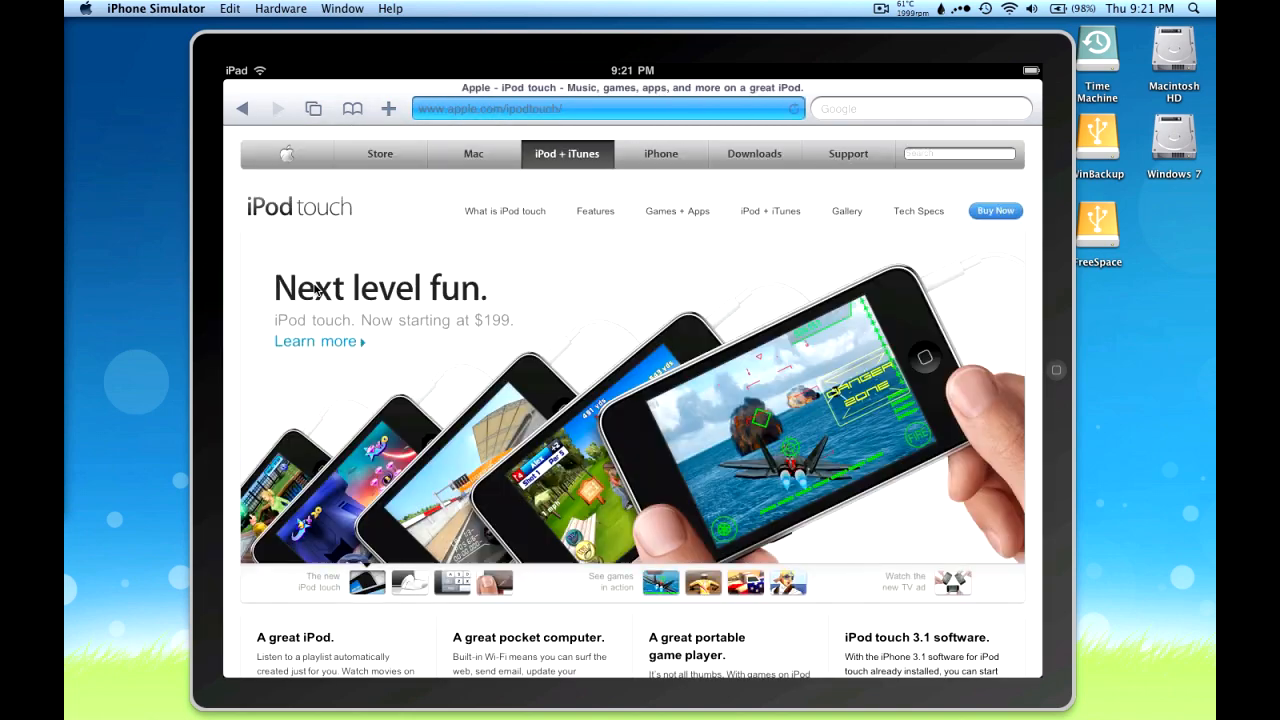
{"action": "scroll", "scroll_direction": "down", "scroll_amount": 3}
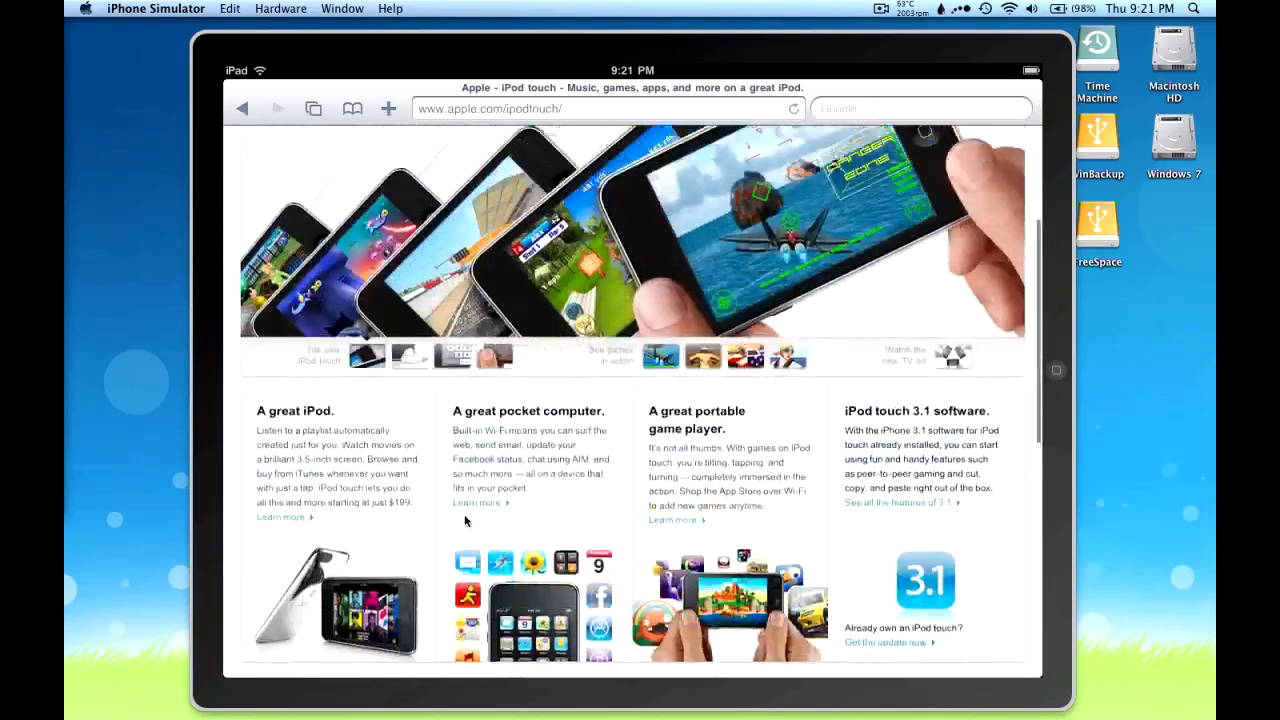
{"action": "left_click", "coordinate": [352, 108]}
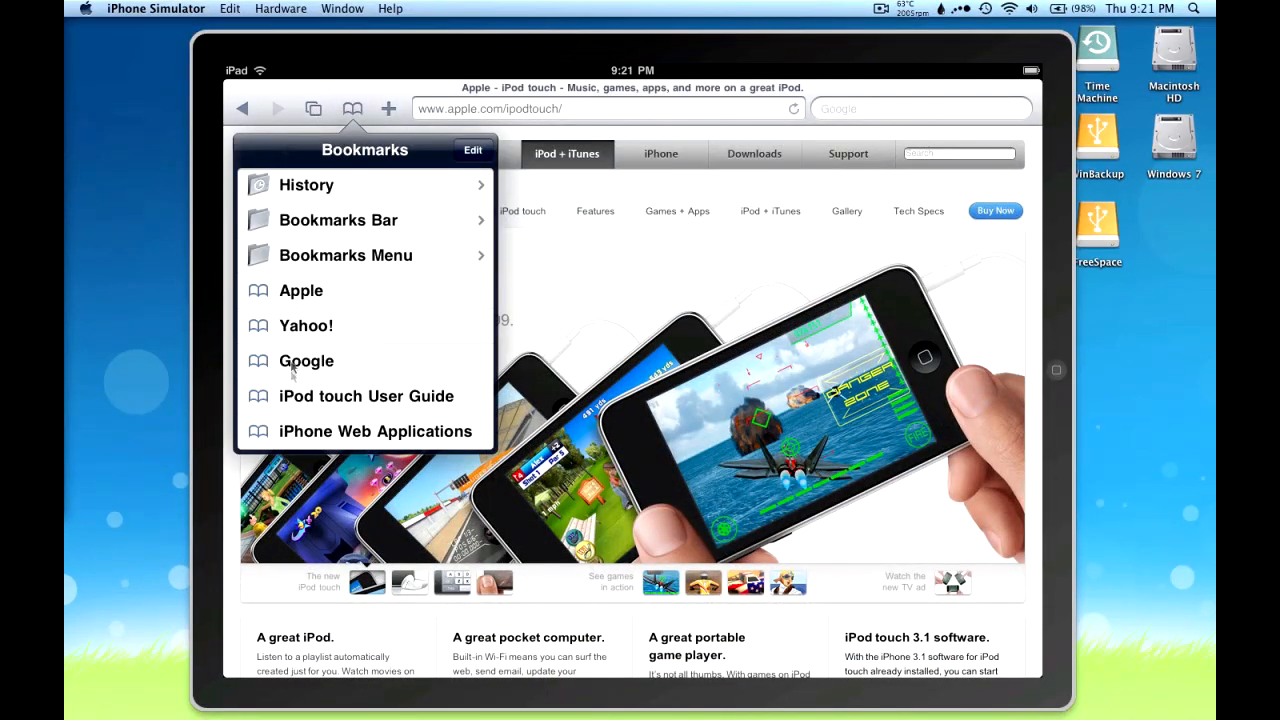
{"action": "left_click", "coordinate": [352, 108]}
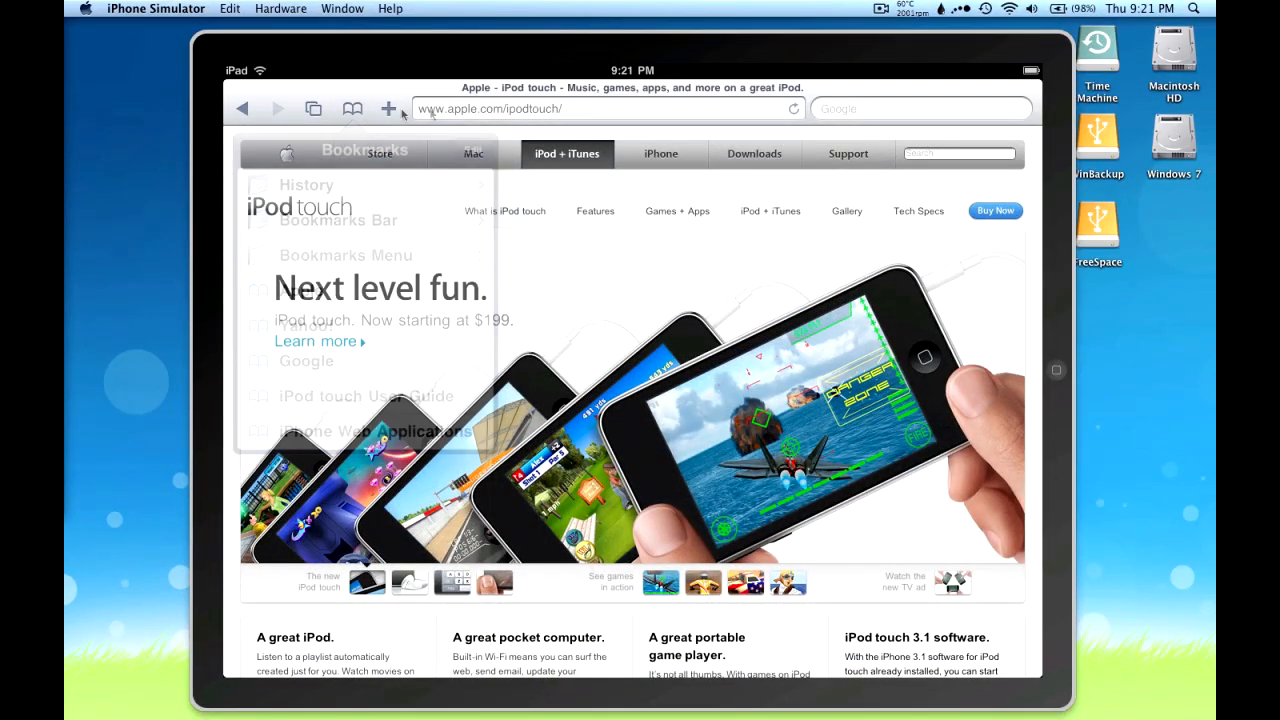
{"action": "left_click", "coordinate": [600, 108]}
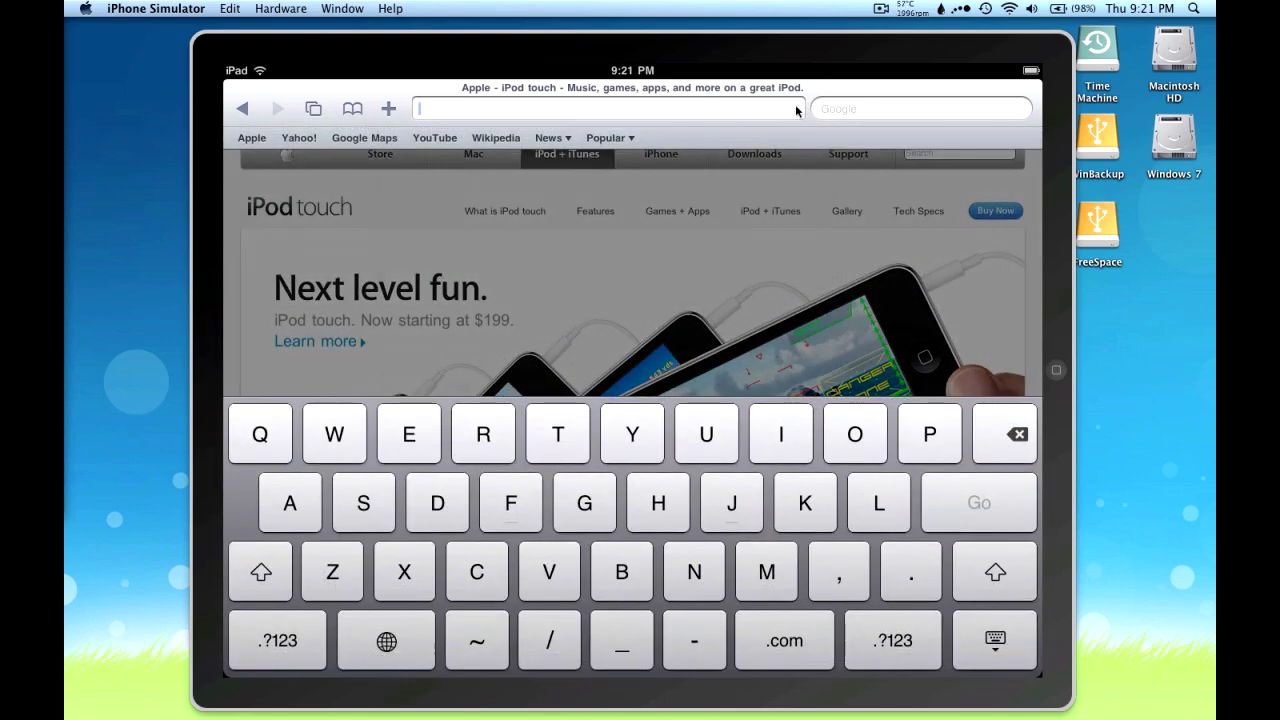
{"action": "type", "text": "www.youtube.com/"}
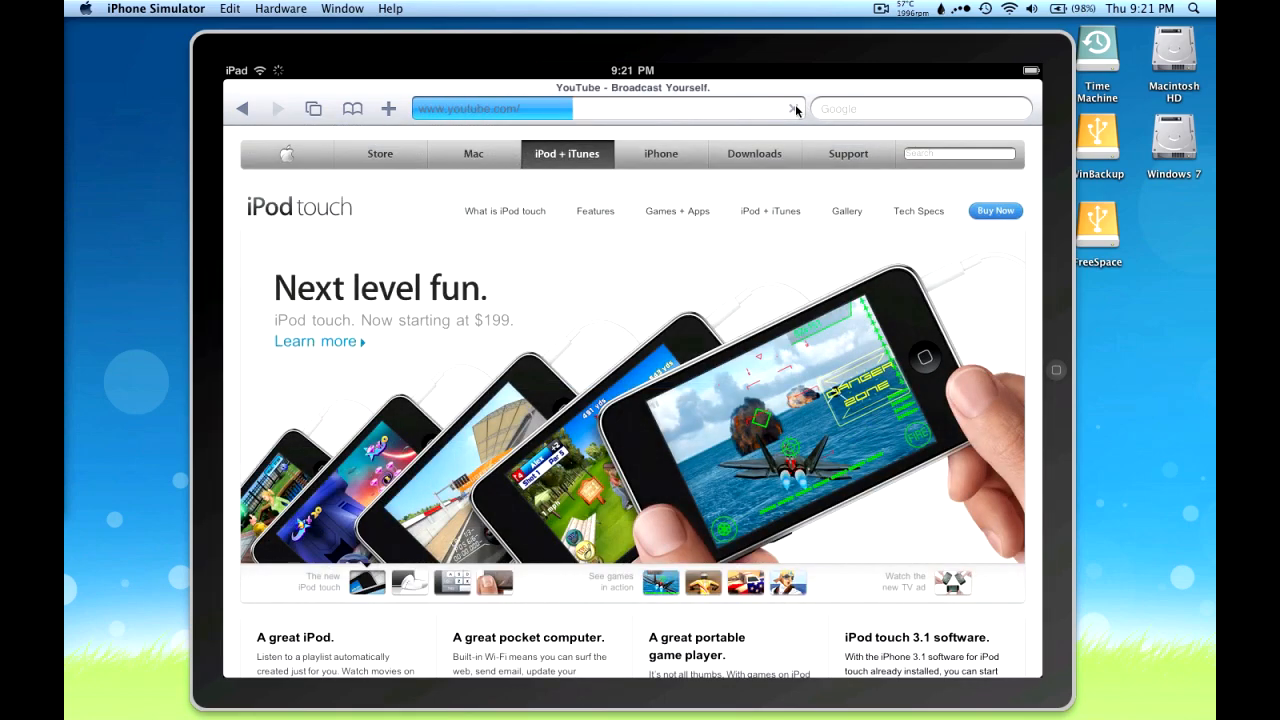
{"action": "left_click", "coordinate": [792, 108]}
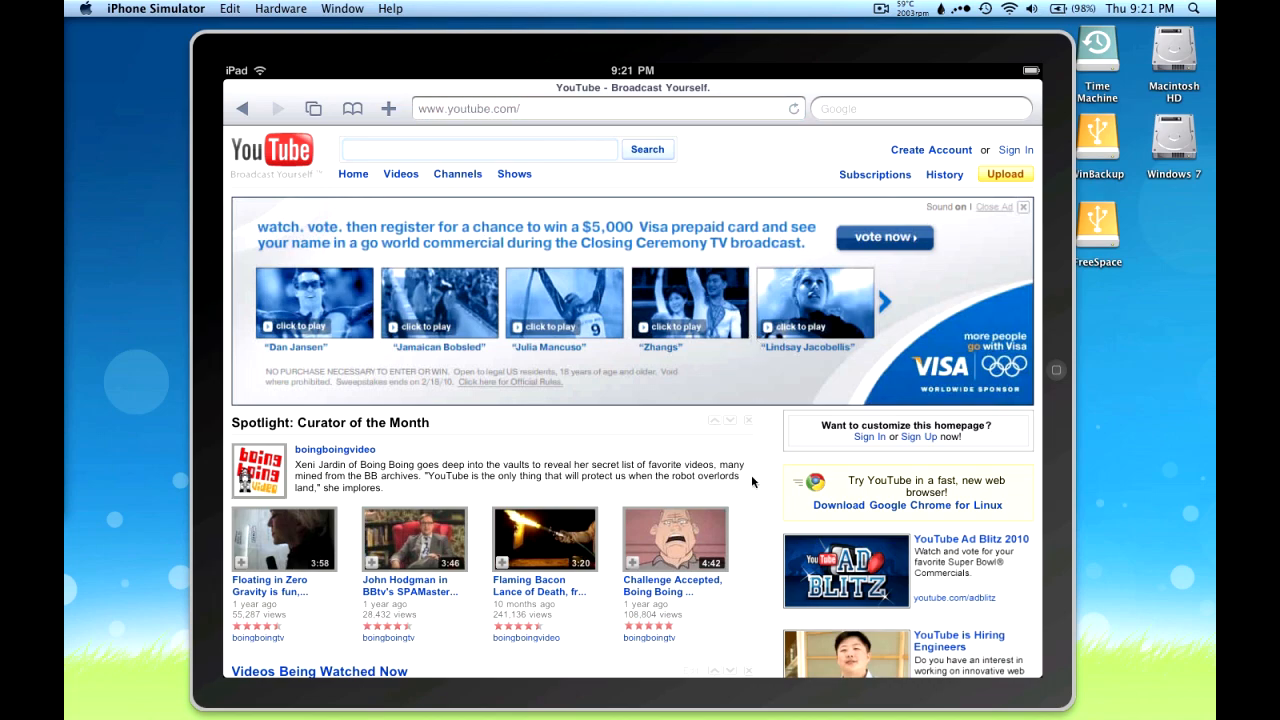
{"action": "scroll", "scroll_direction": "down", "scroll_amount": 3}
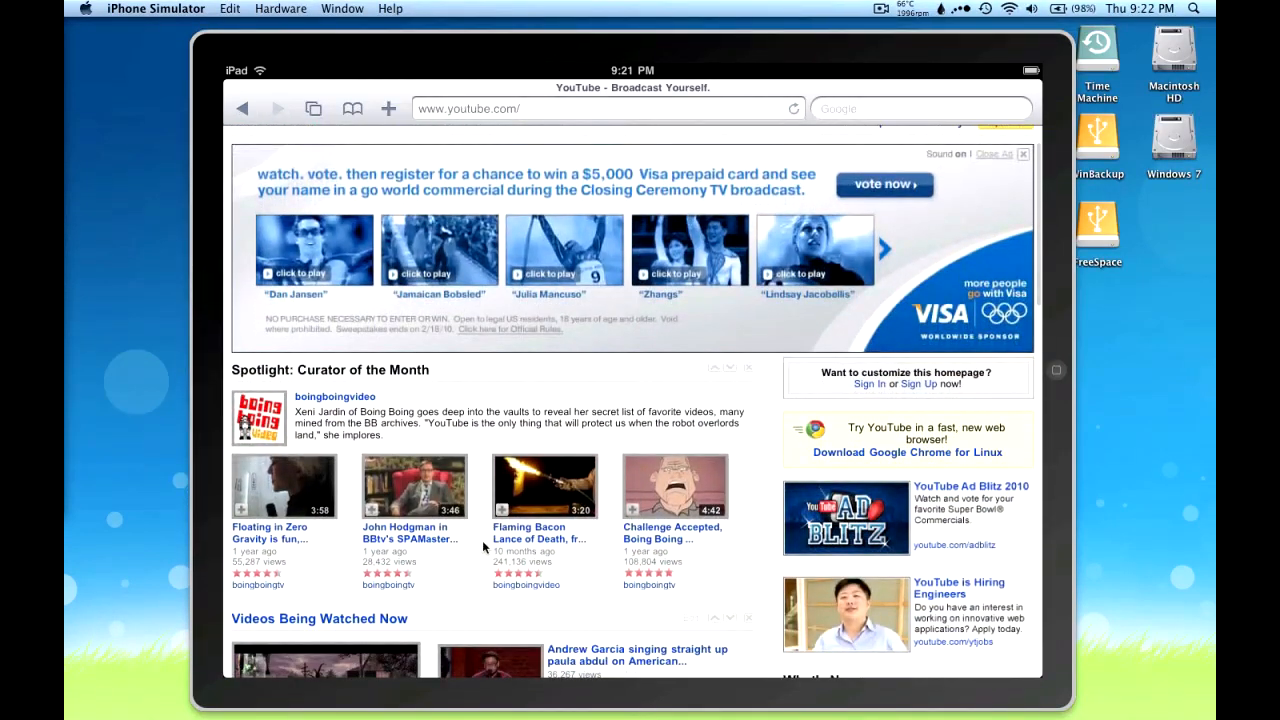
{"action": "scroll", "scroll_direction": "down", "scroll_amount": 3}
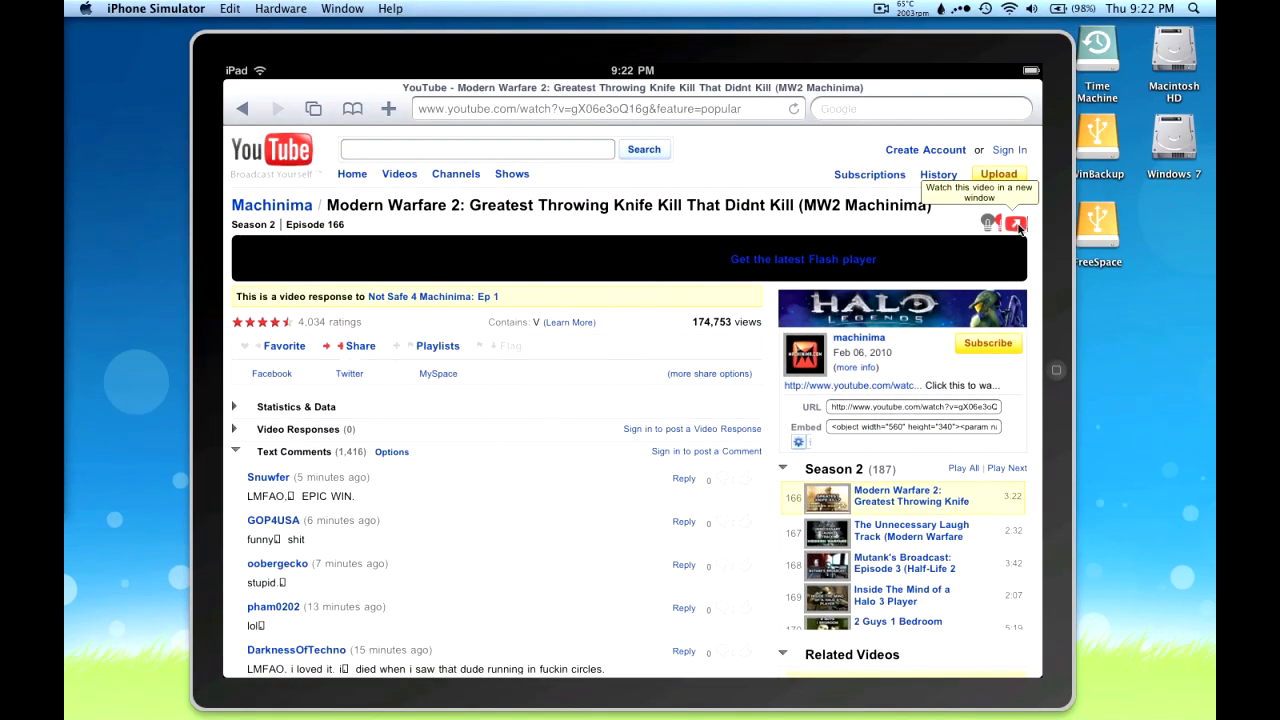
Open the video in a new window, then a new page loading the gumballtech.com suggestion.
{"action": "left_click", "coordinate": [1016, 224]}
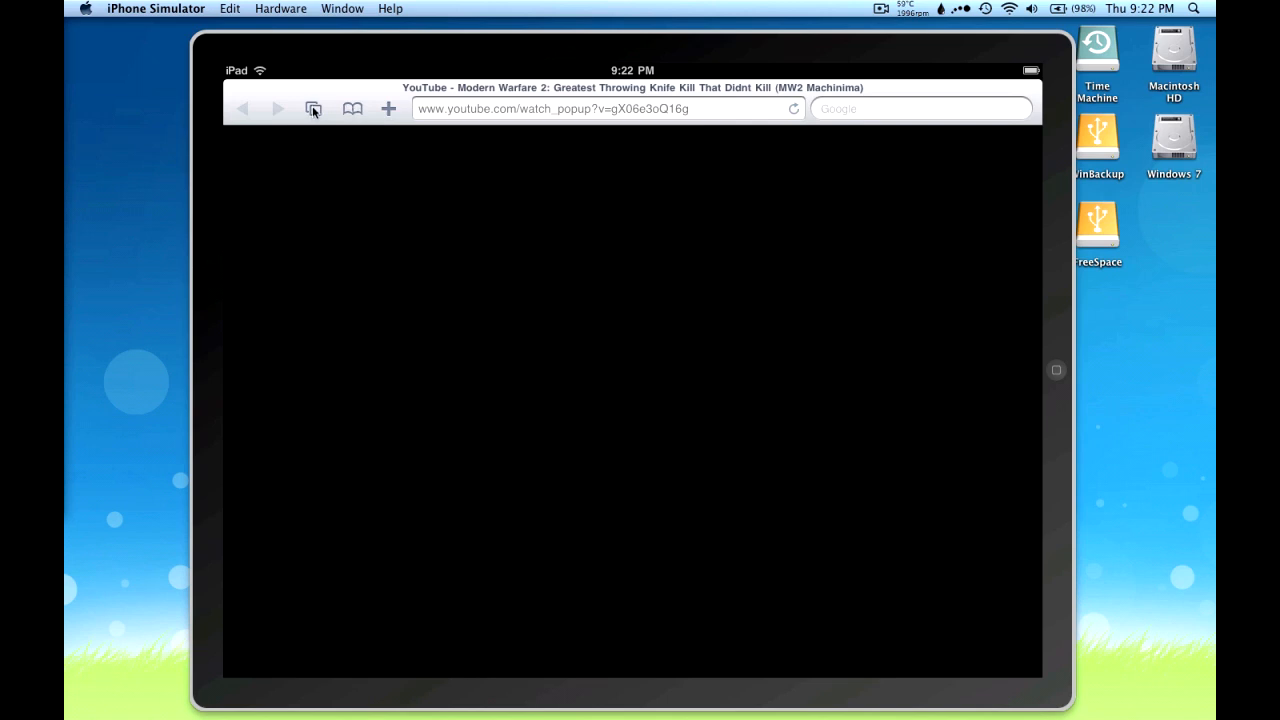
{"action": "left_click", "coordinate": [312, 108]}
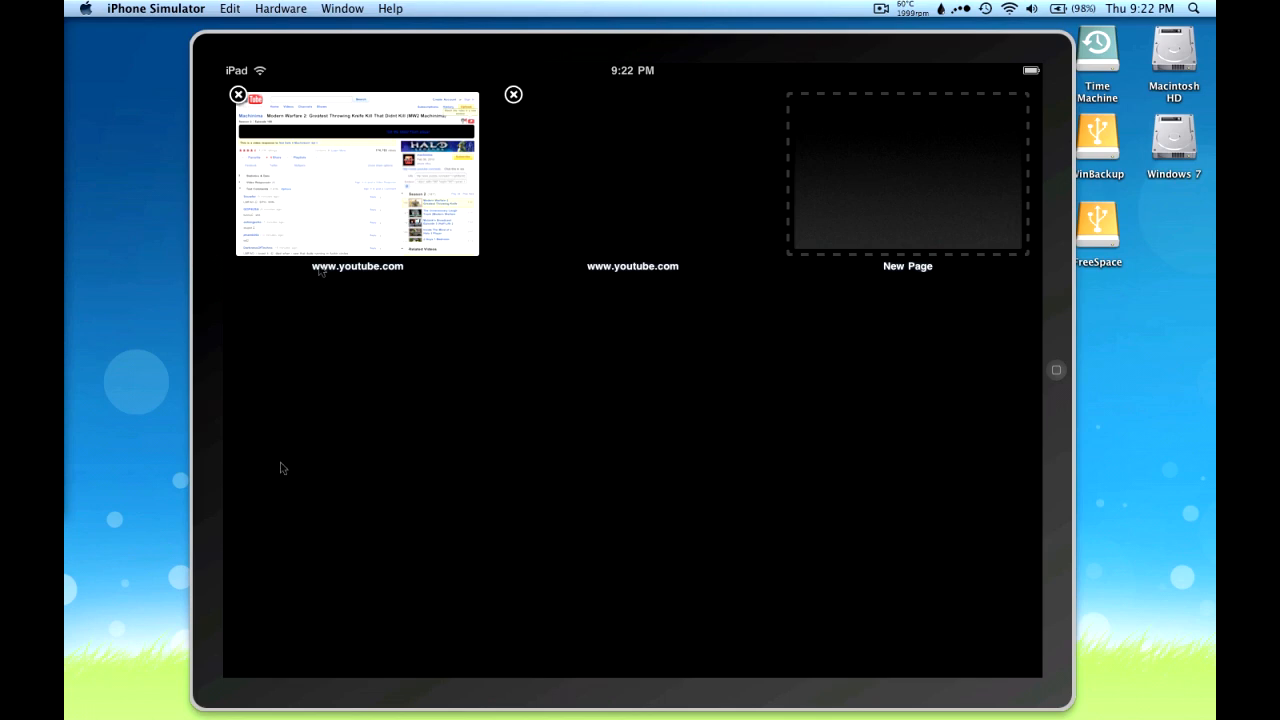
{"action": "mouse_move", "coordinate": [284, 74]}
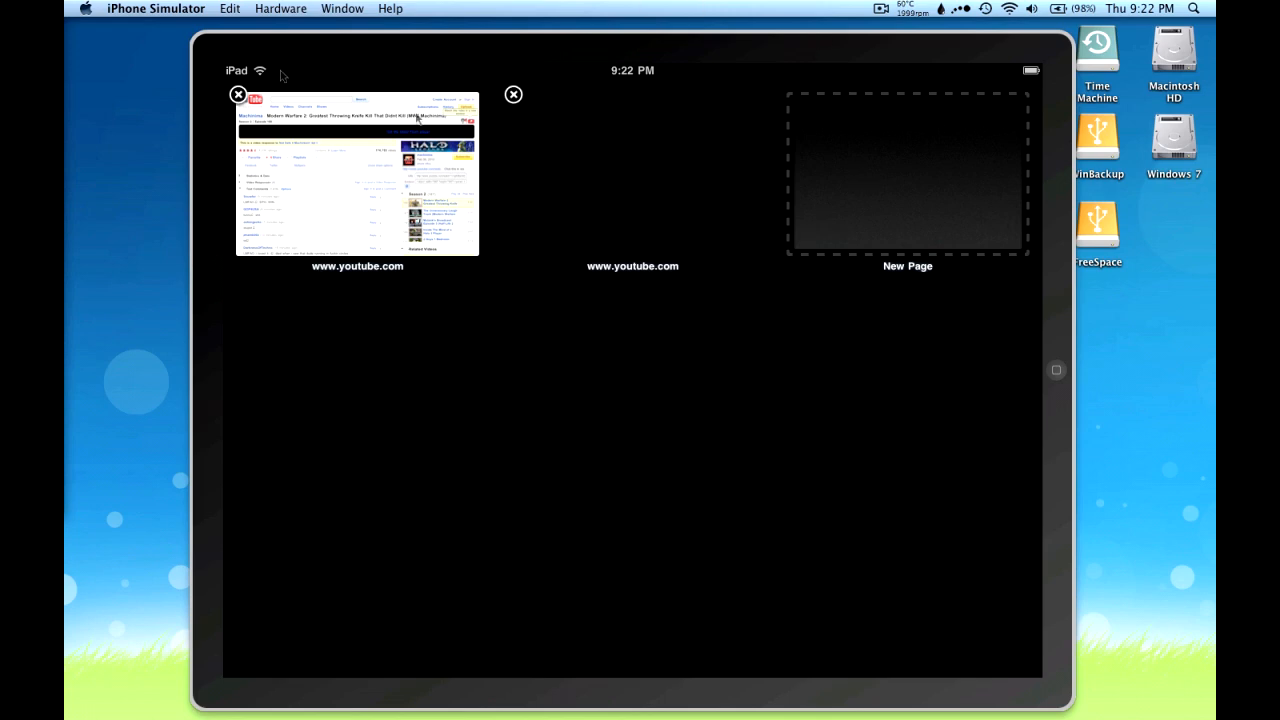
{"action": "left_click", "coordinate": [906, 172]}
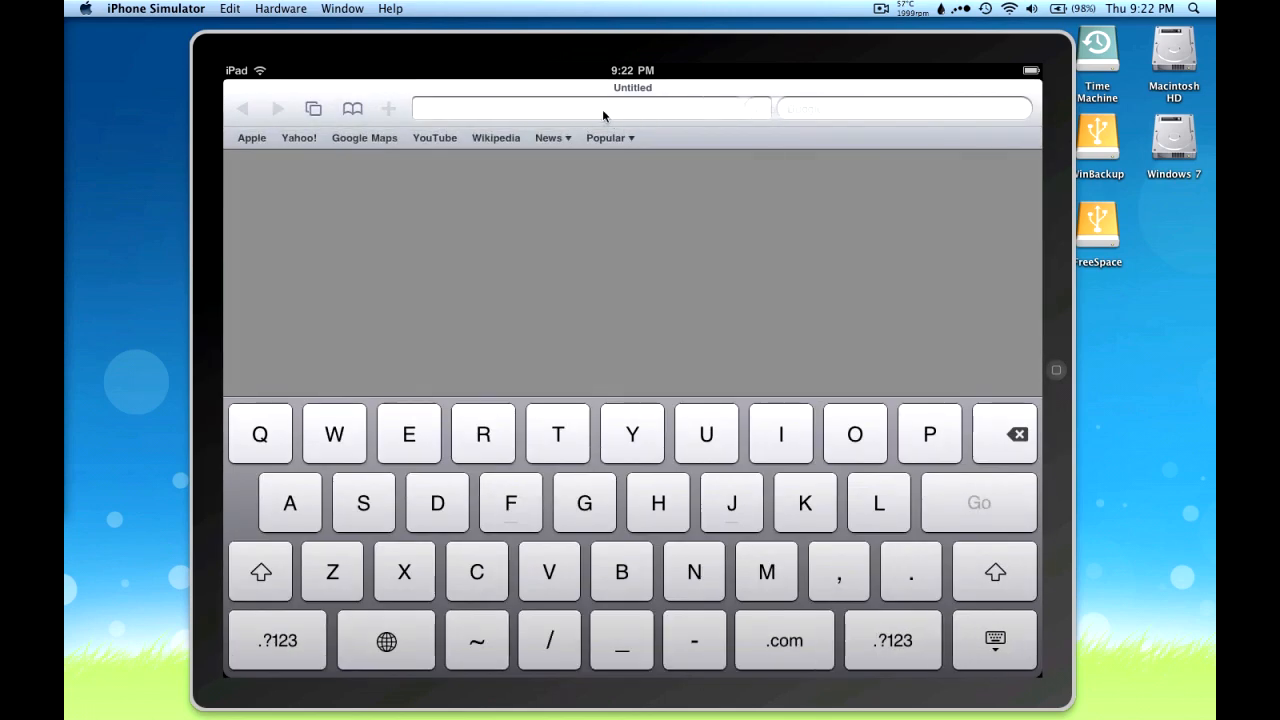
{"action": "type", "text": "gumball"}
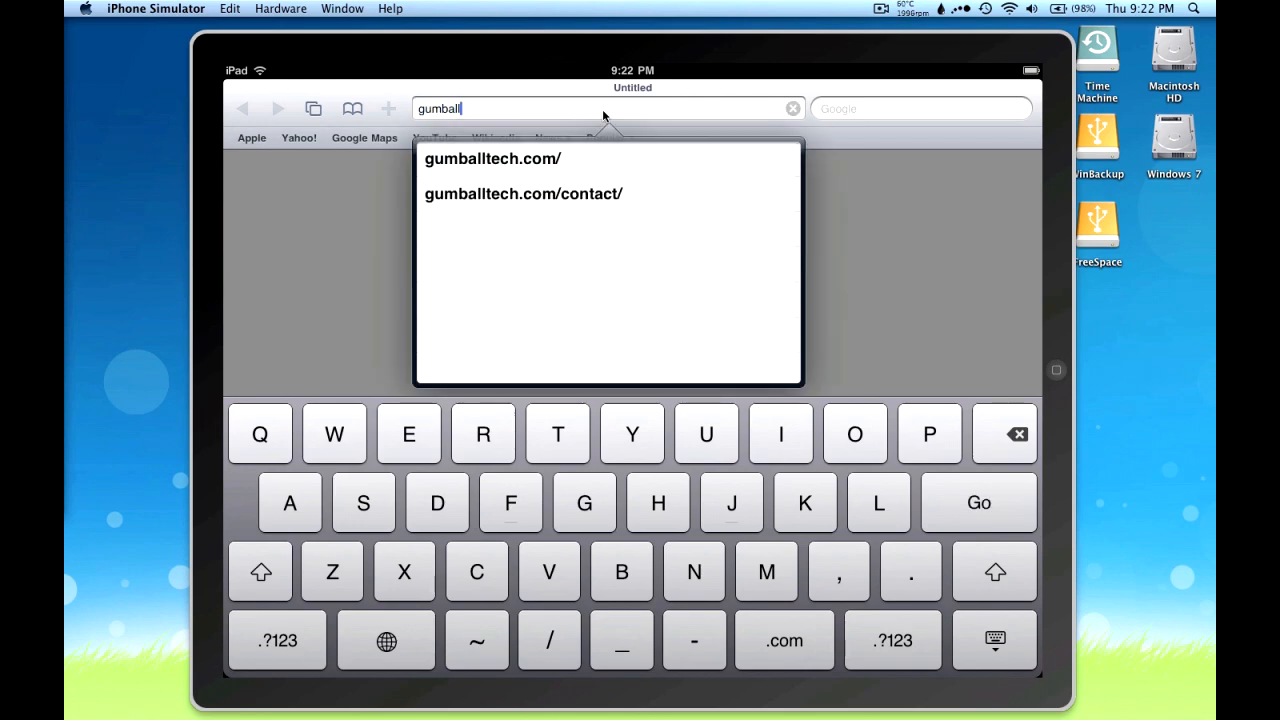
{"action": "left_click", "coordinate": [492, 158]}
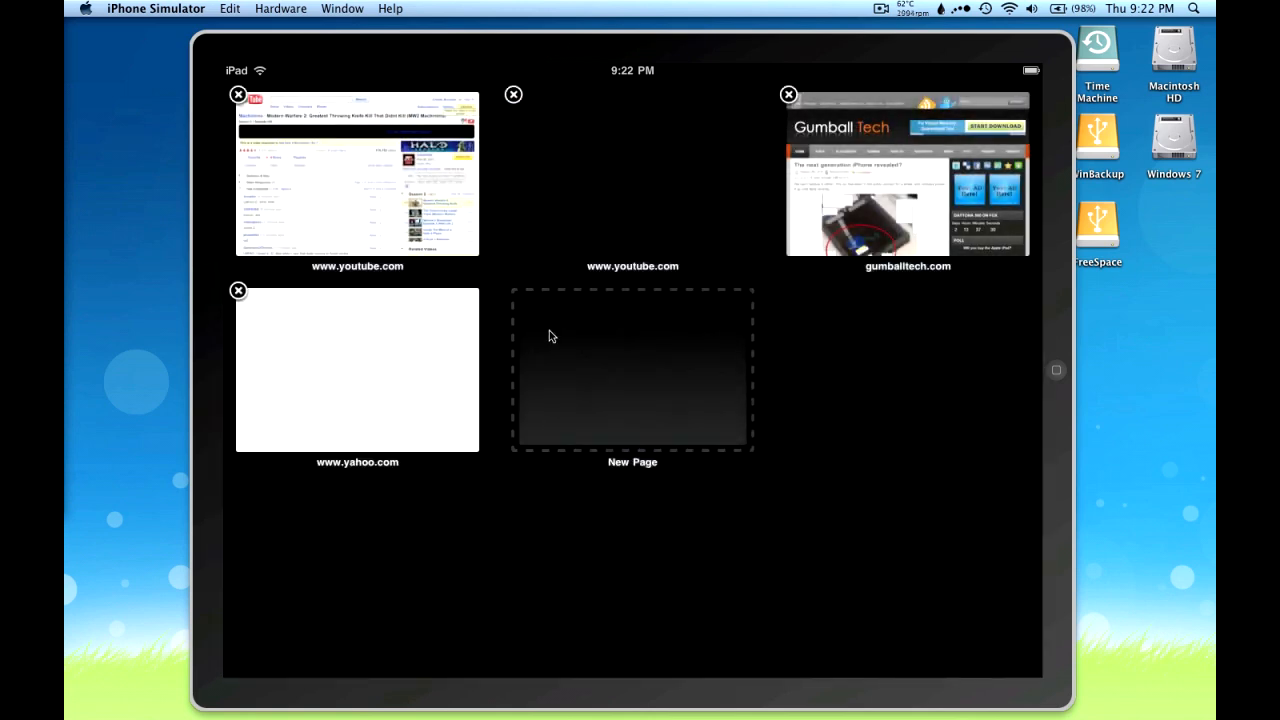
Add another page with Wikipedia and close the blank youtube.com page in Pages view.
{"action": "left_click", "coordinate": [632, 370]}
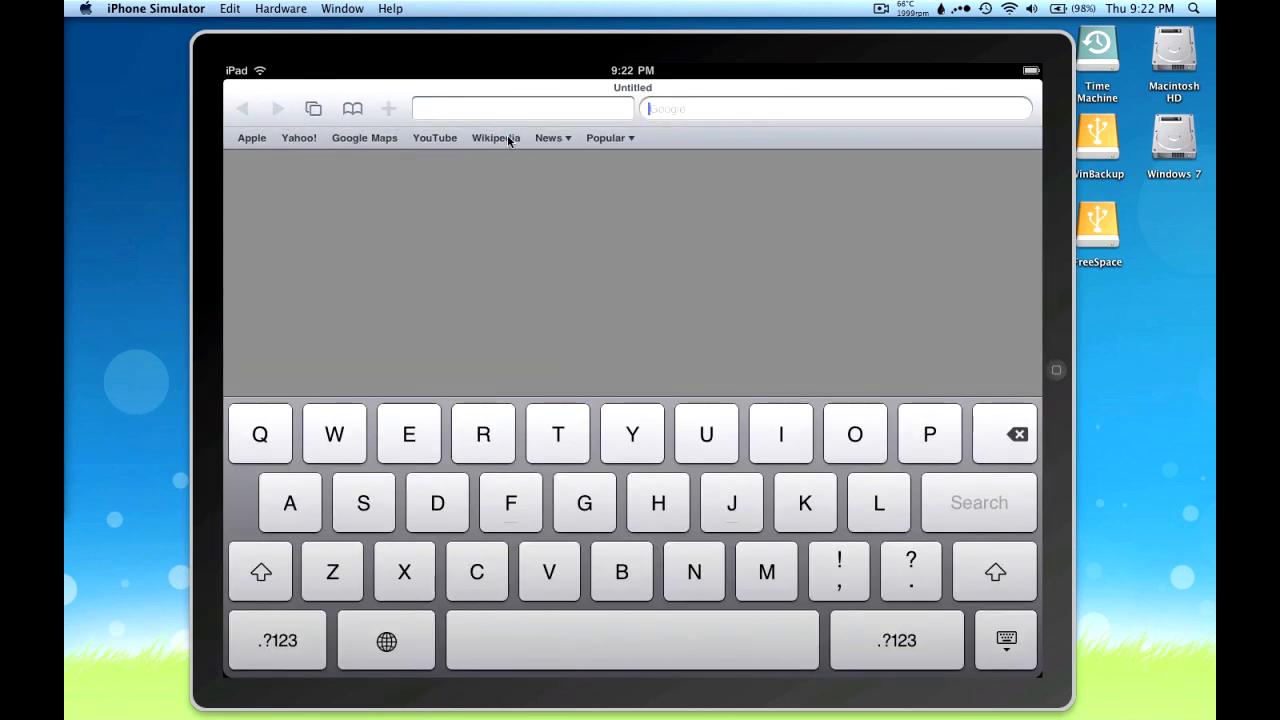
{"action": "left_click", "coordinate": [496, 136]}
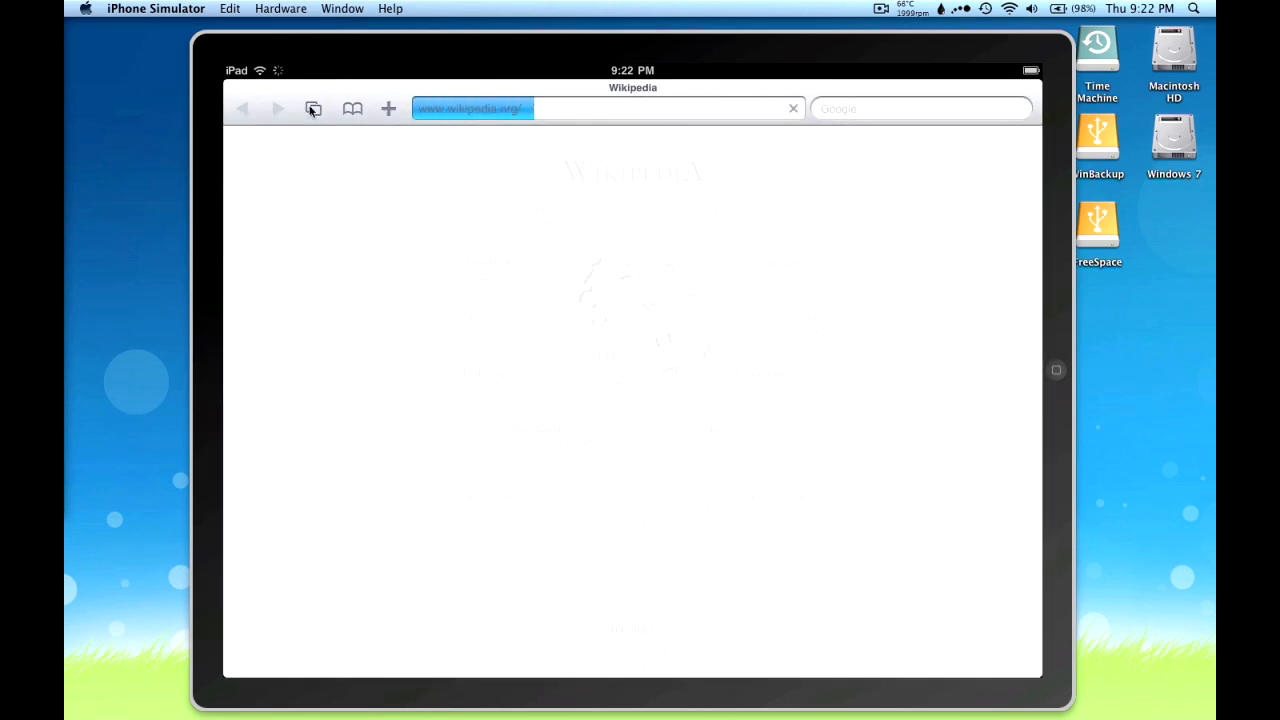
{"action": "left_click", "coordinate": [312, 108]}
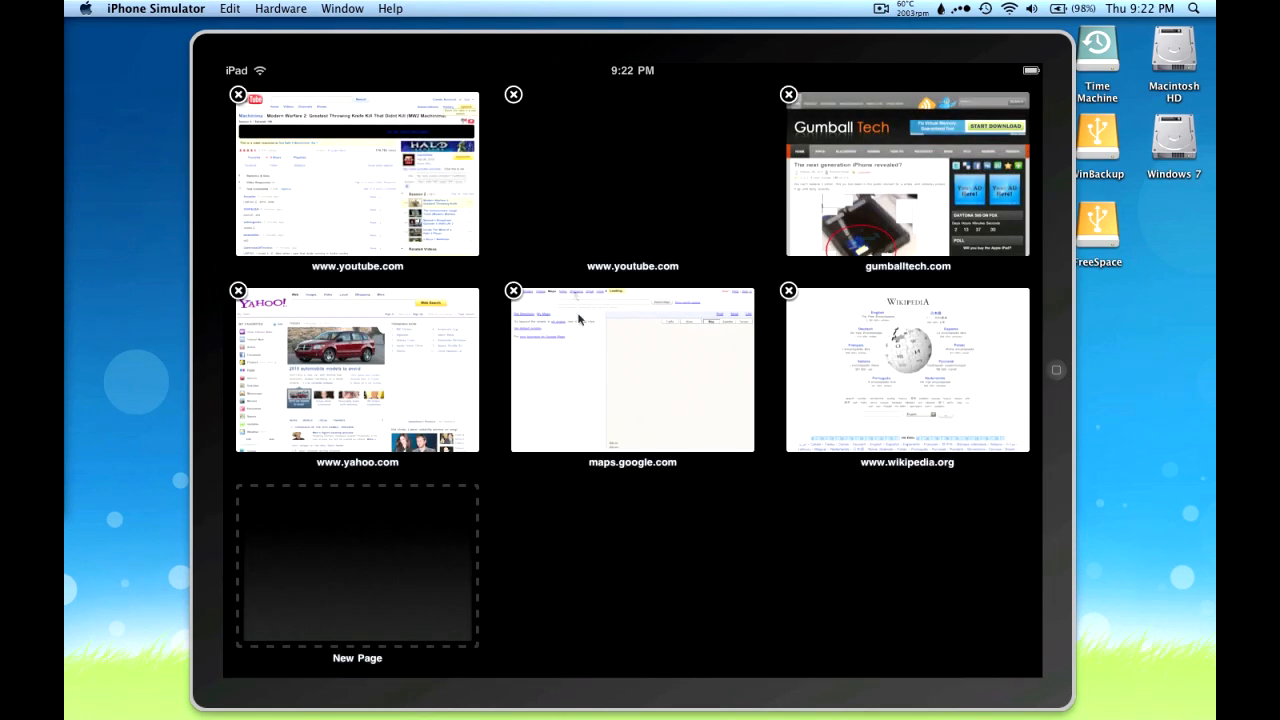
{"action": "left_click", "coordinate": [512, 94]}
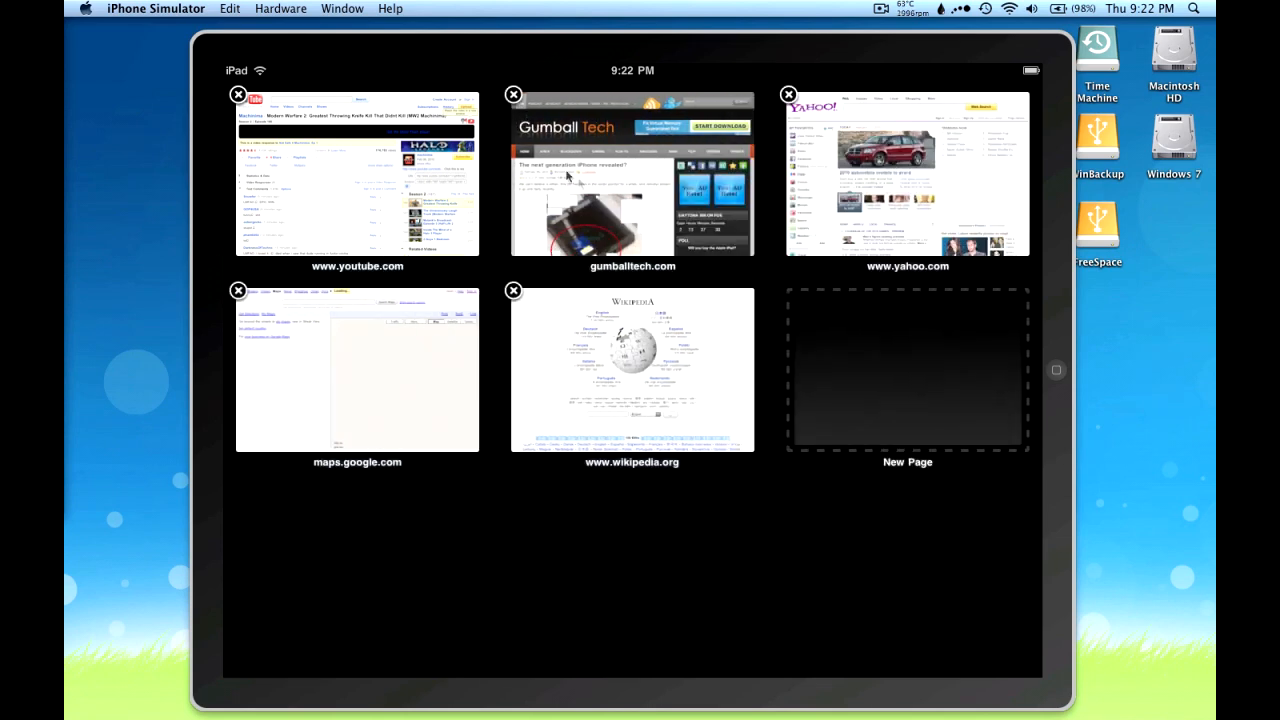
{"action": "mouse_move", "coordinate": [852, 396]}
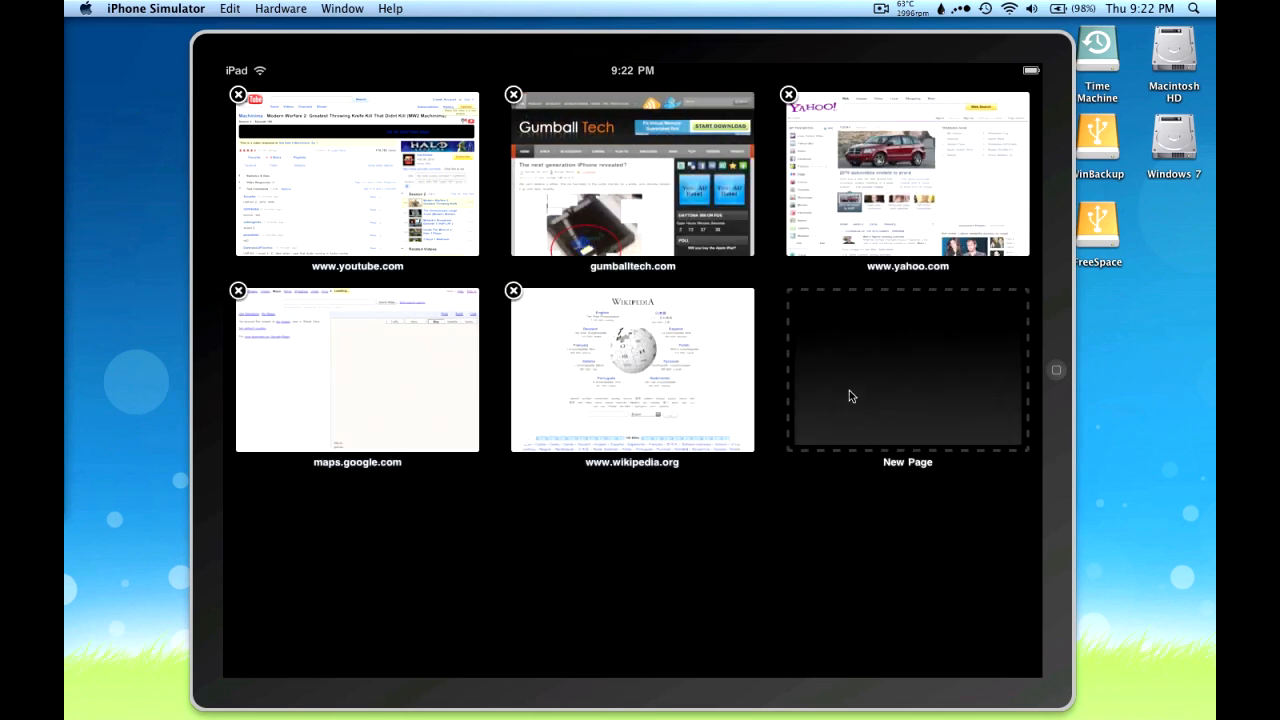
{"action": "mouse_move", "coordinate": [588, 324]}
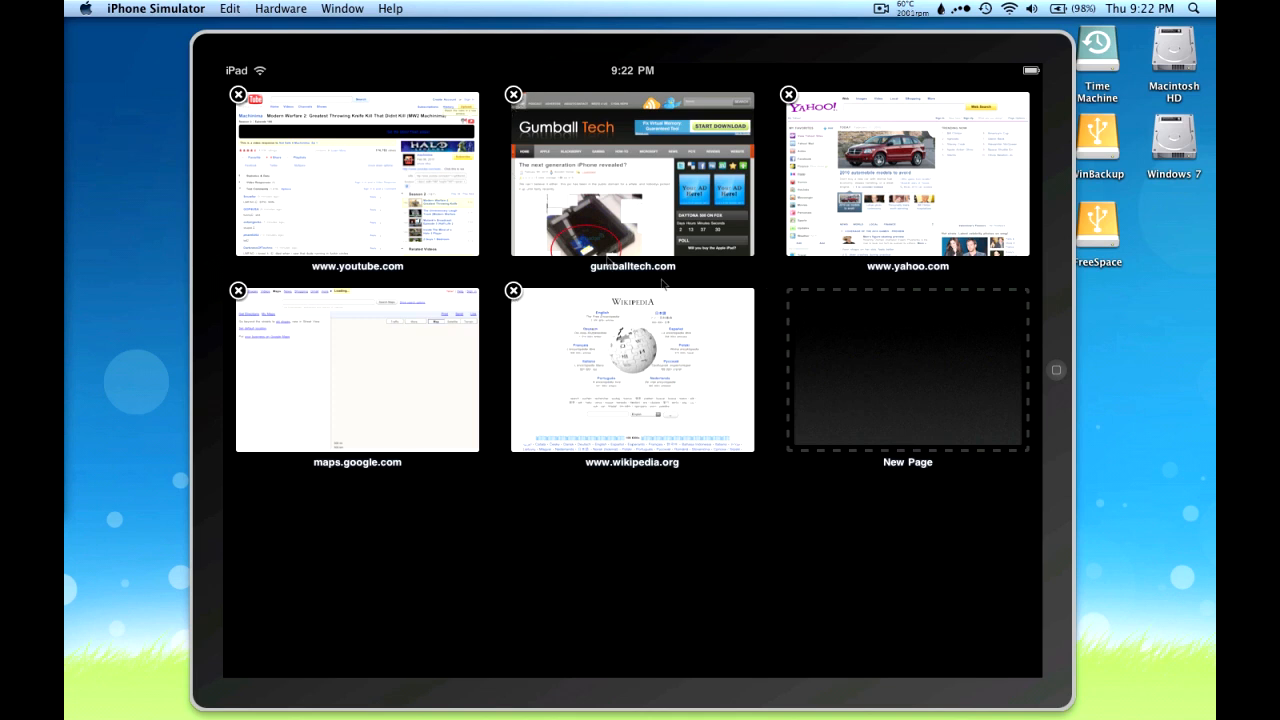
{"action": "mouse_move", "coordinate": [512, 292]}
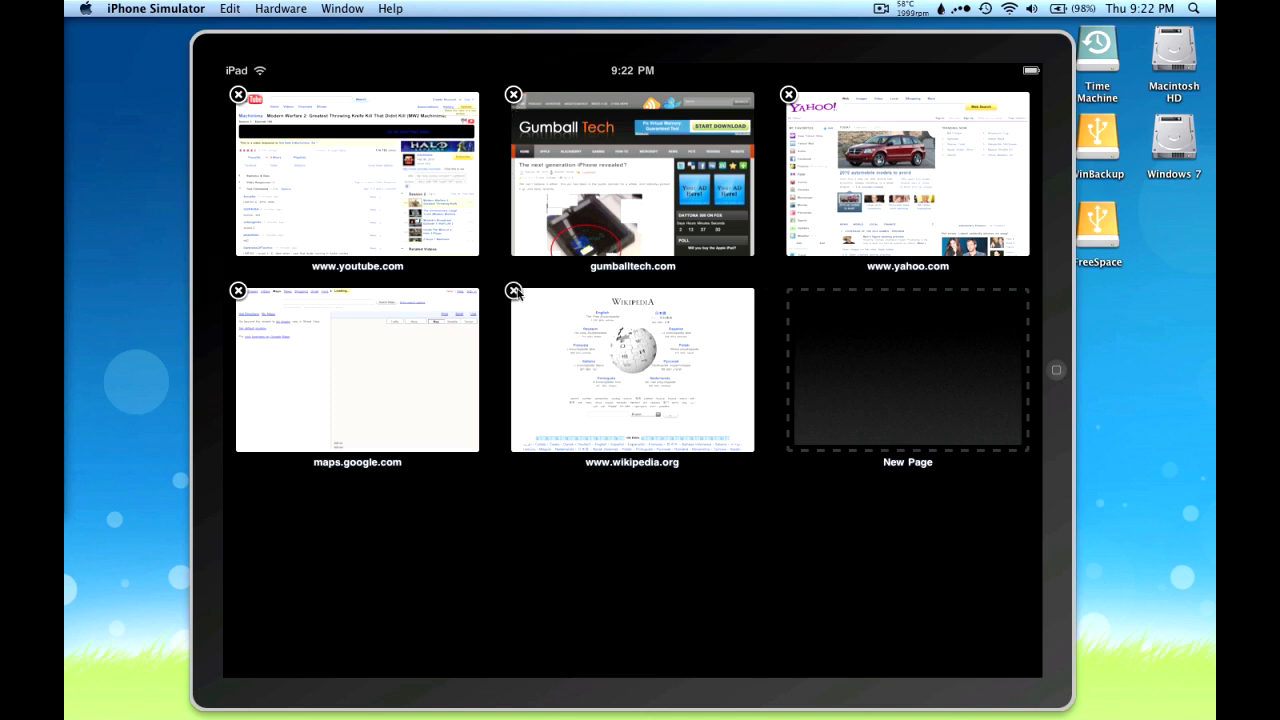
Close the wikipedia.org page and return to the YouTube video page.
{"action": "left_click", "coordinate": [514, 292]}
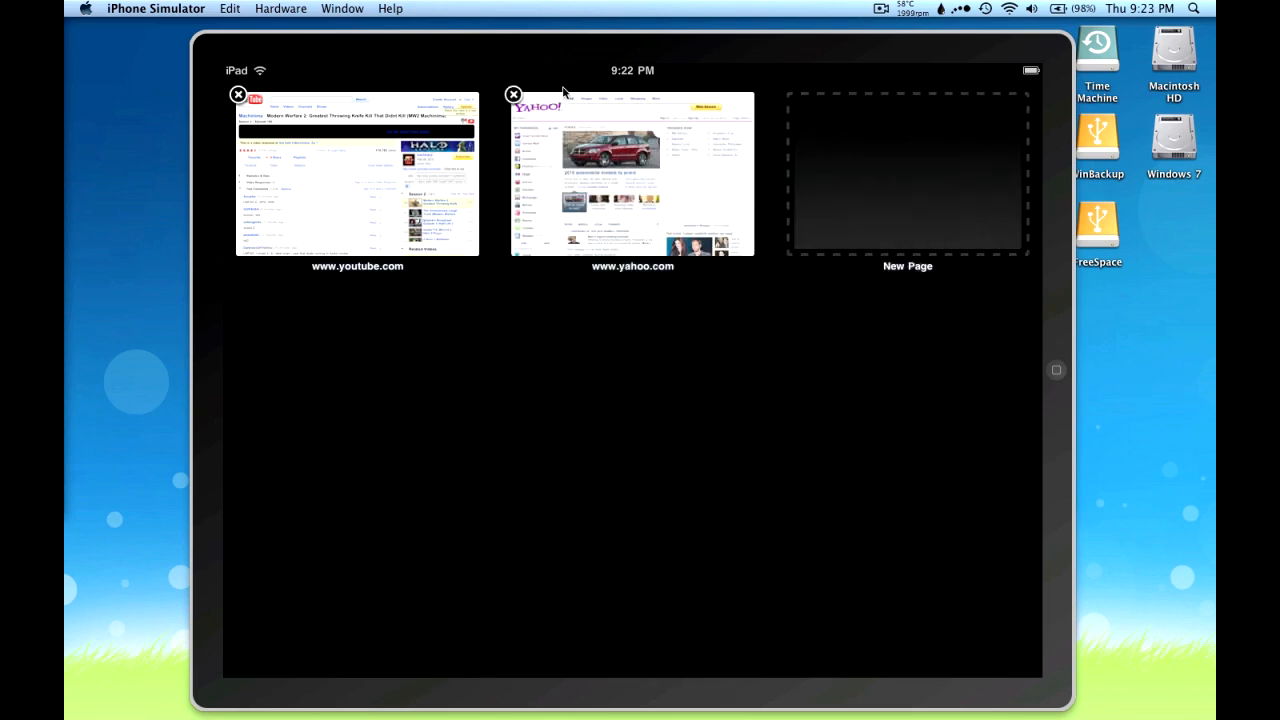
{"action": "left_click", "coordinate": [356, 172]}
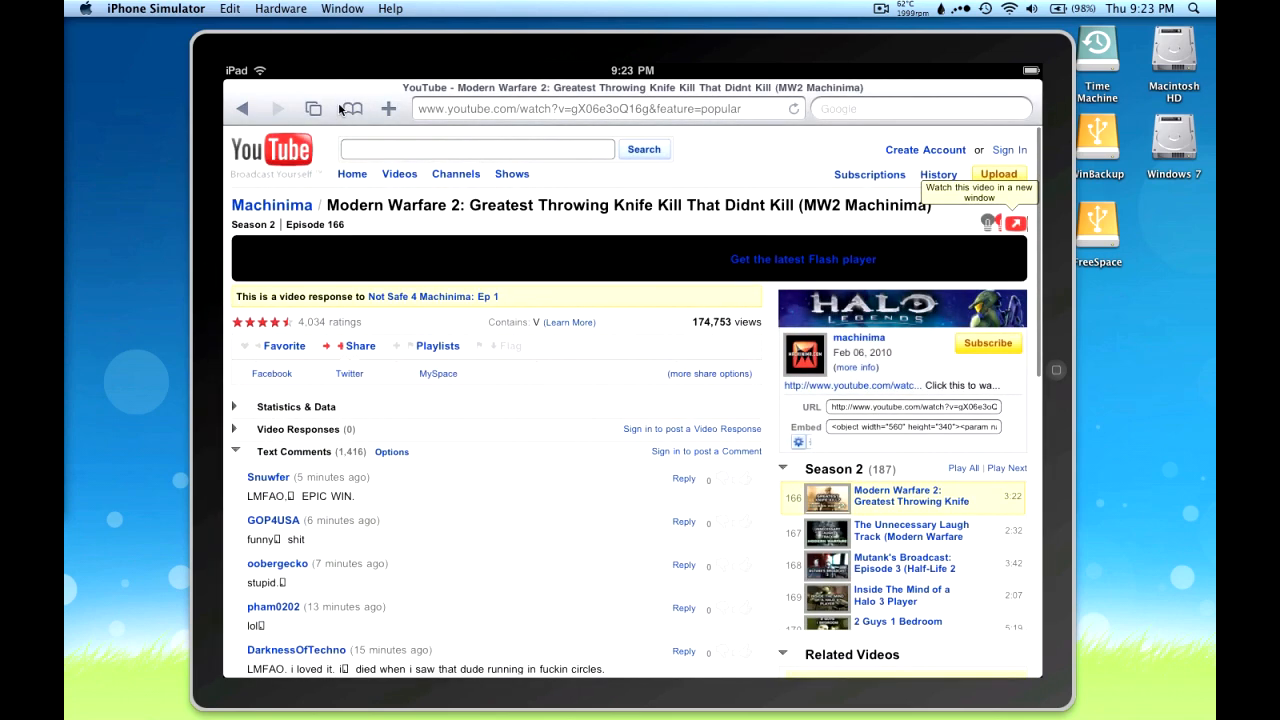
{"action": "left_click", "coordinate": [348, 108]}
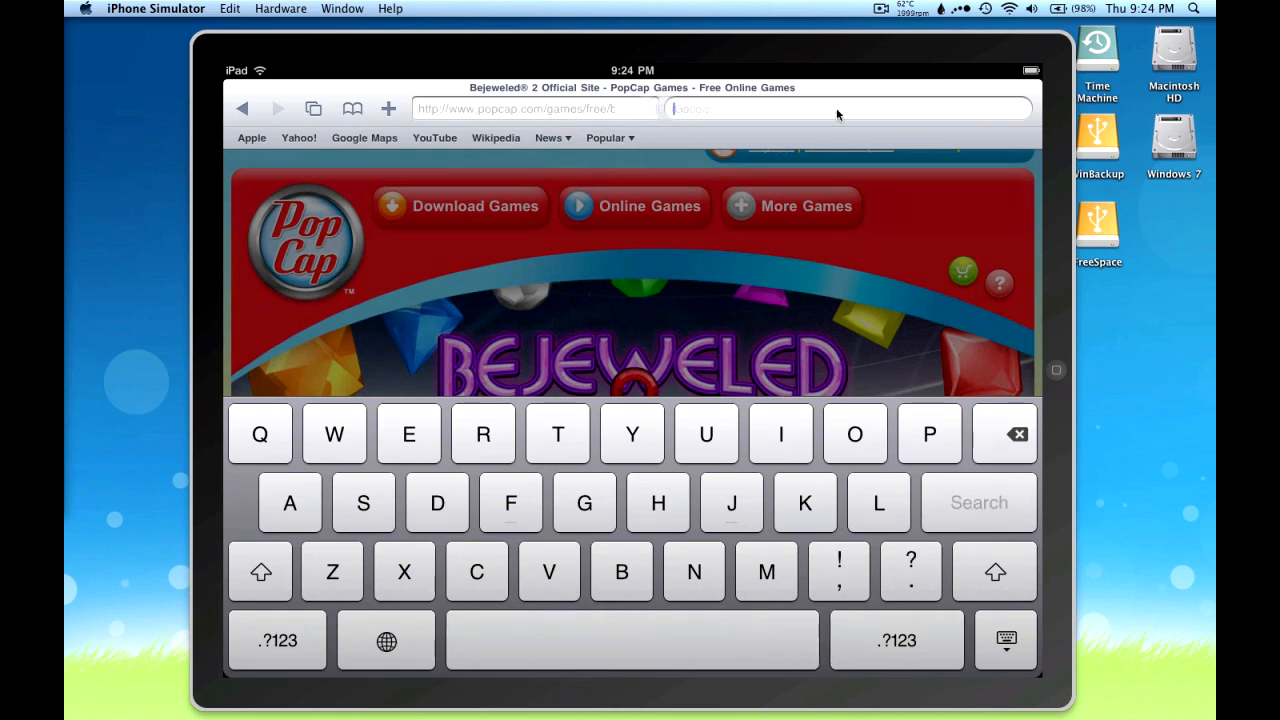
Search Google for mailto and open the Redirect mailto: for Spam Prevention result.
{"action": "type", "text": "mailtool"}
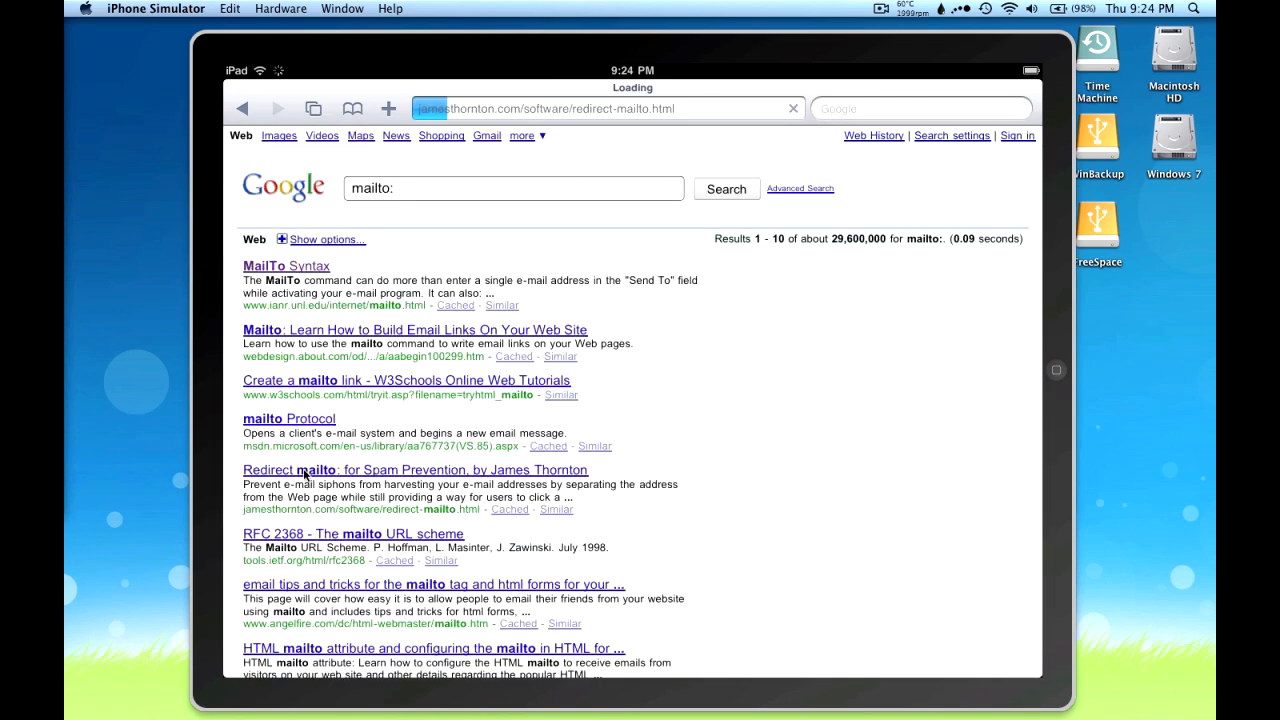
{"action": "left_click", "coordinate": [412, 468]}
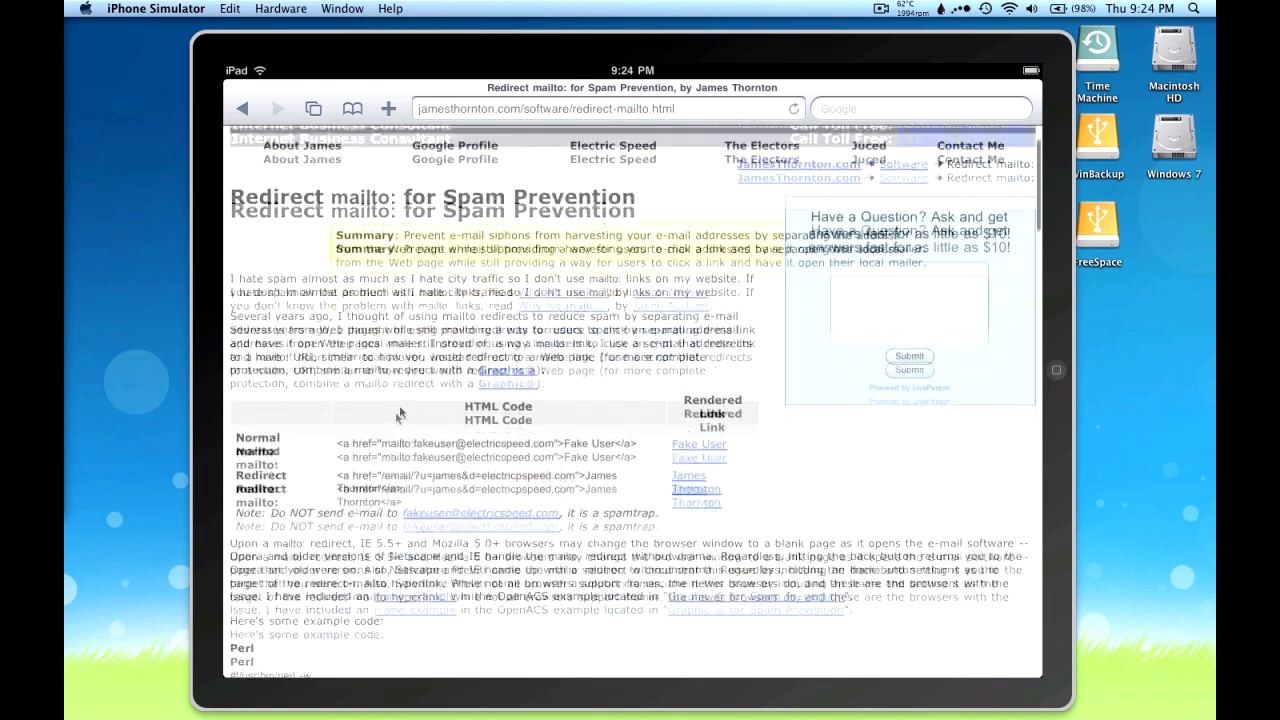
Start an email to the Fake User address and add the first contact, John Appleseed, as recipient.
{"action": "left_click", "coordinate": [700, 444]}
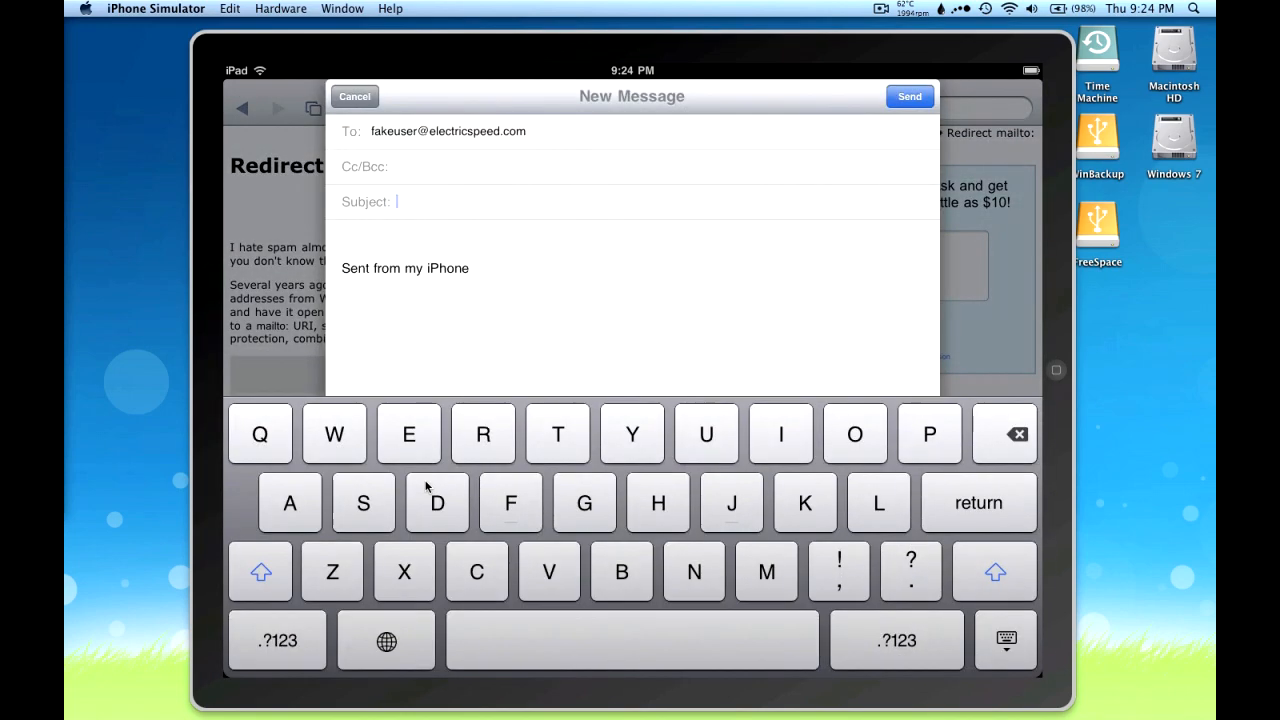
{"action": "left_click", "coordinate": [448, 132]}
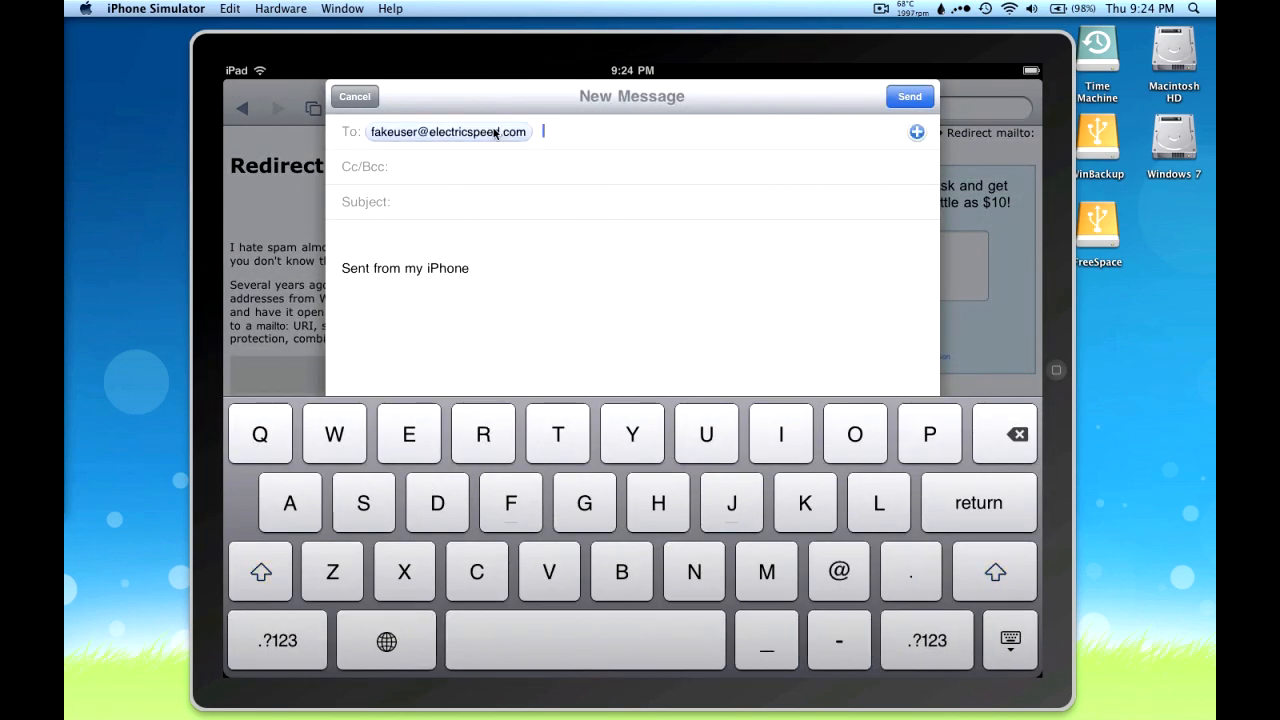
{"action": "left_click", "coordinate": [916, 132]}
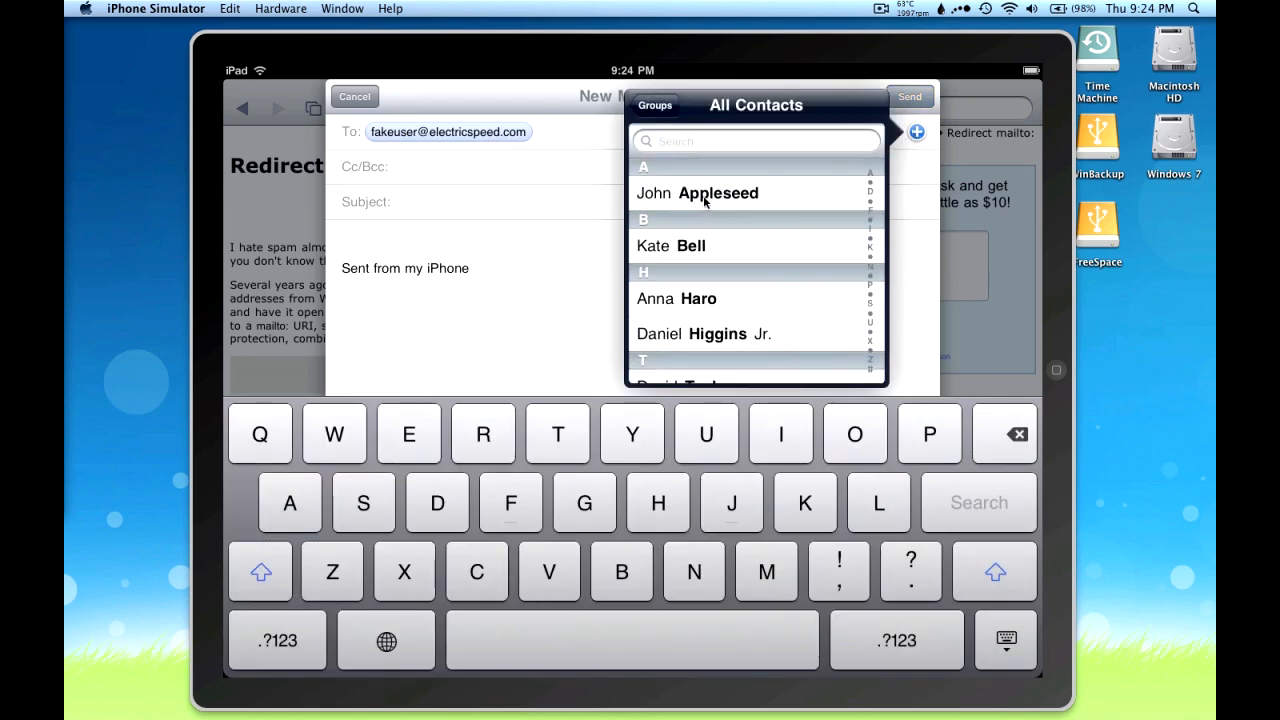
{"action": "left_click", "coordinate": [696, 192]}
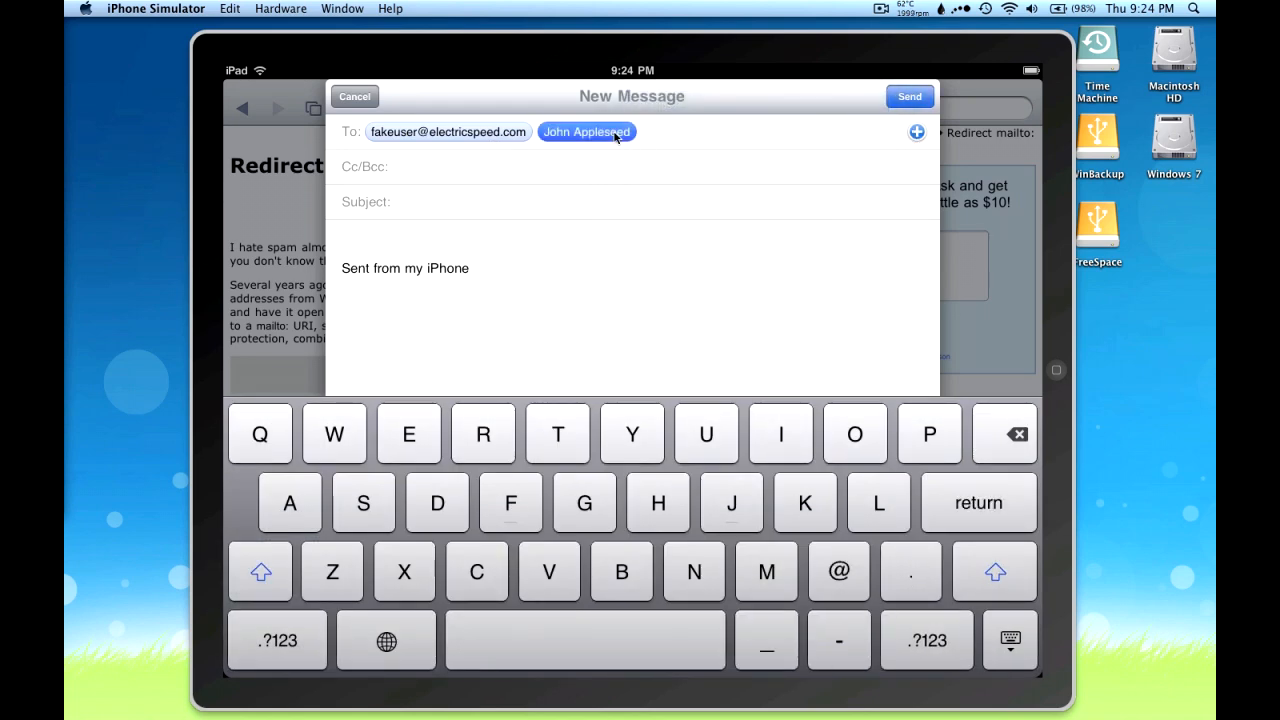
{"action": "left_click", "coordinate": [586, 132]}
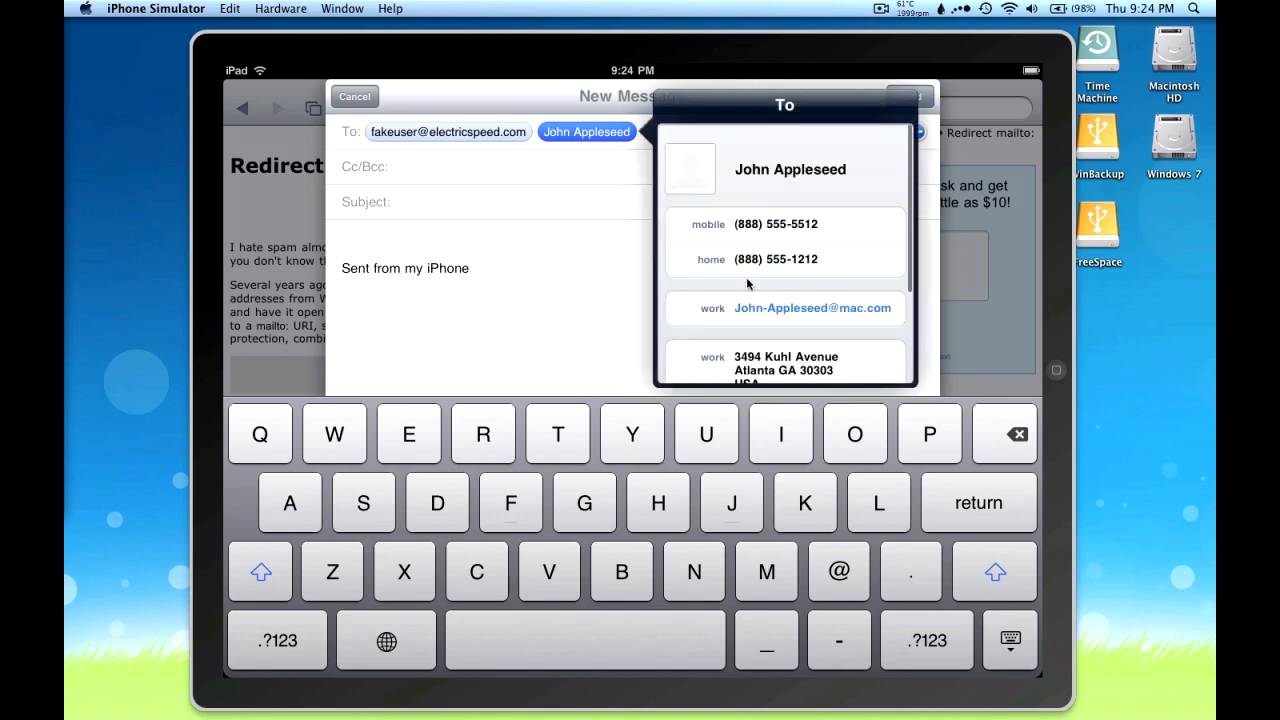
{"action": "left_click", "coordinate": [464, 192]}
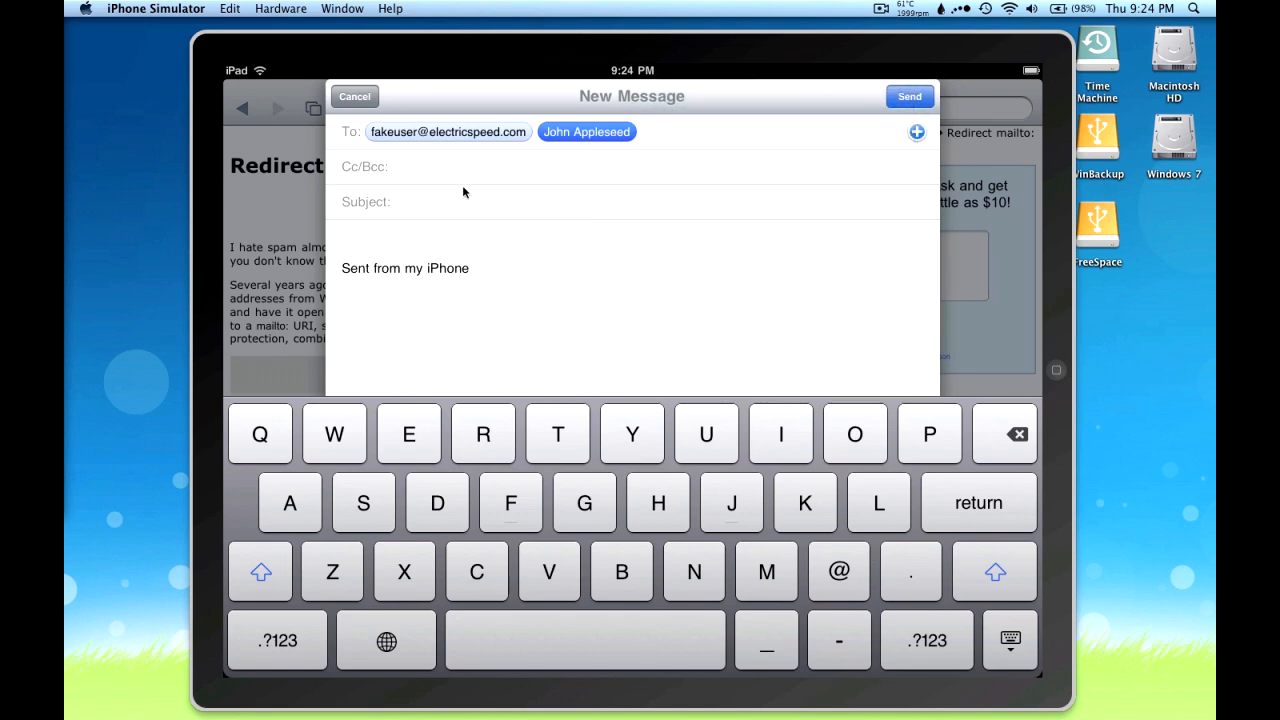
Set the subject to Test and select 'iPhone' in the signature for replacement suggestions.
{"action": "type", "text": "Test"}
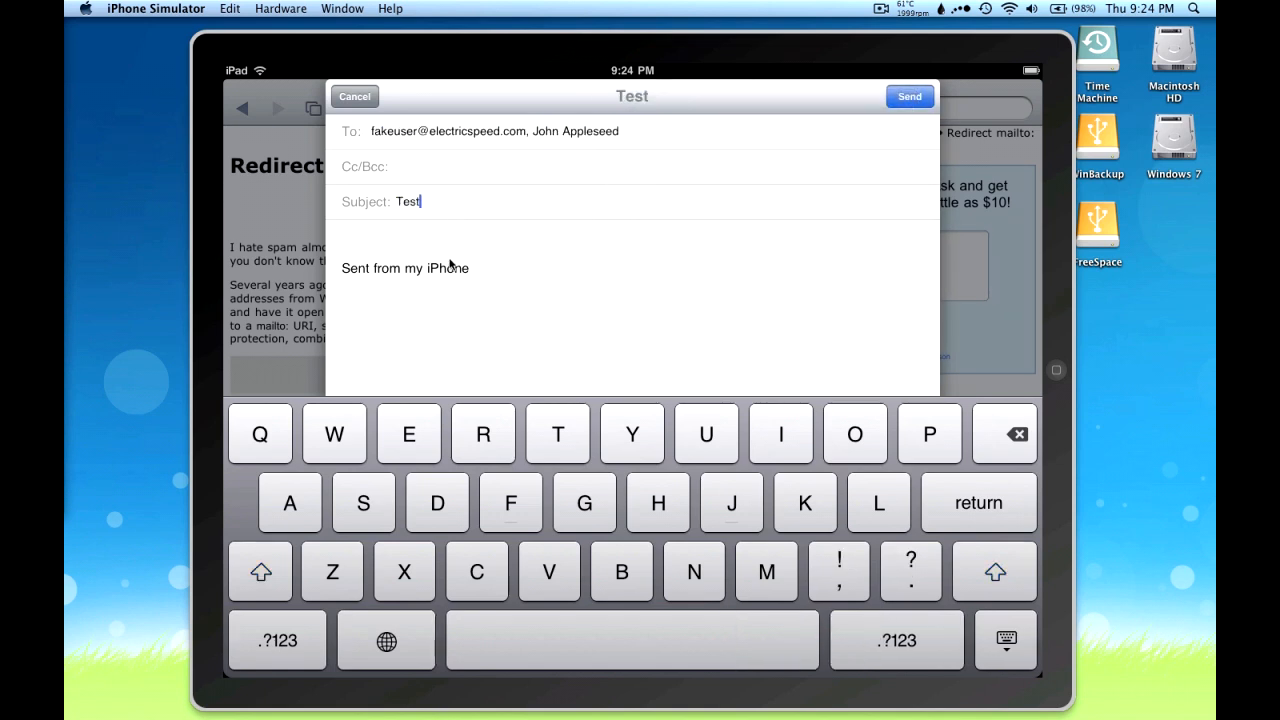
{"action": "double_click", "coordinate": [448, 268]}
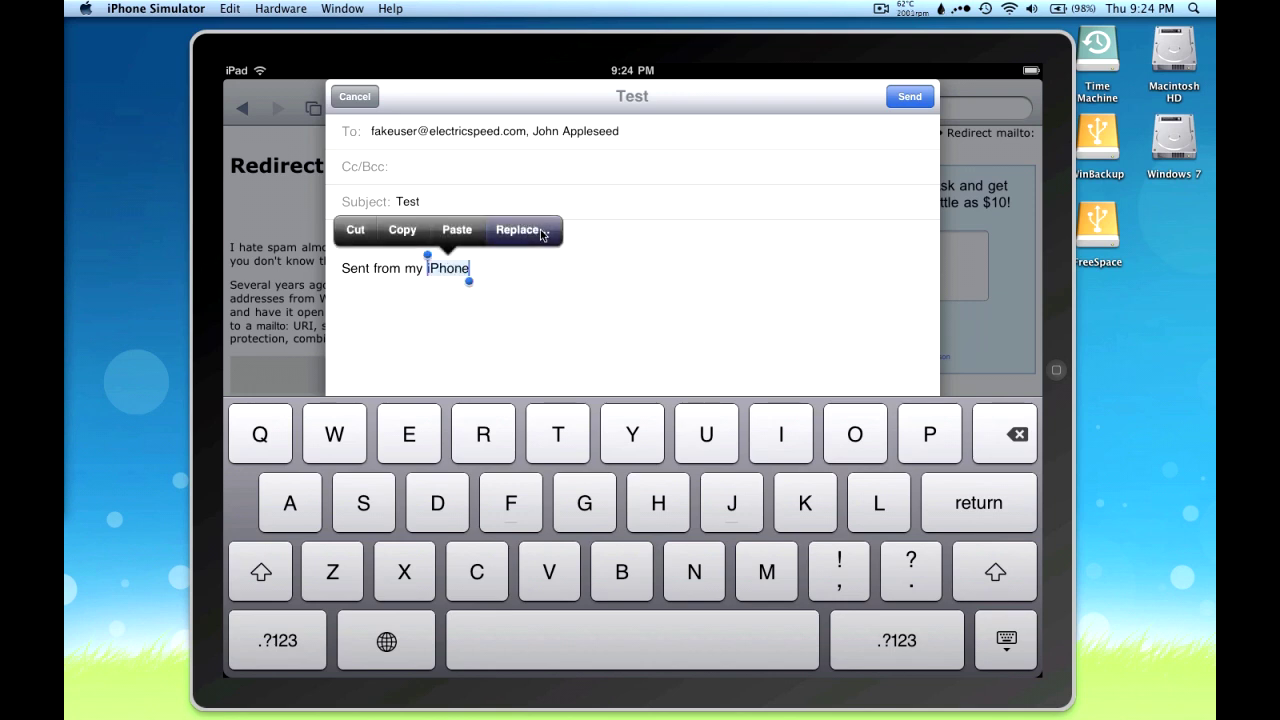
{"action": "left_click", "coordinate": [518, 228]}
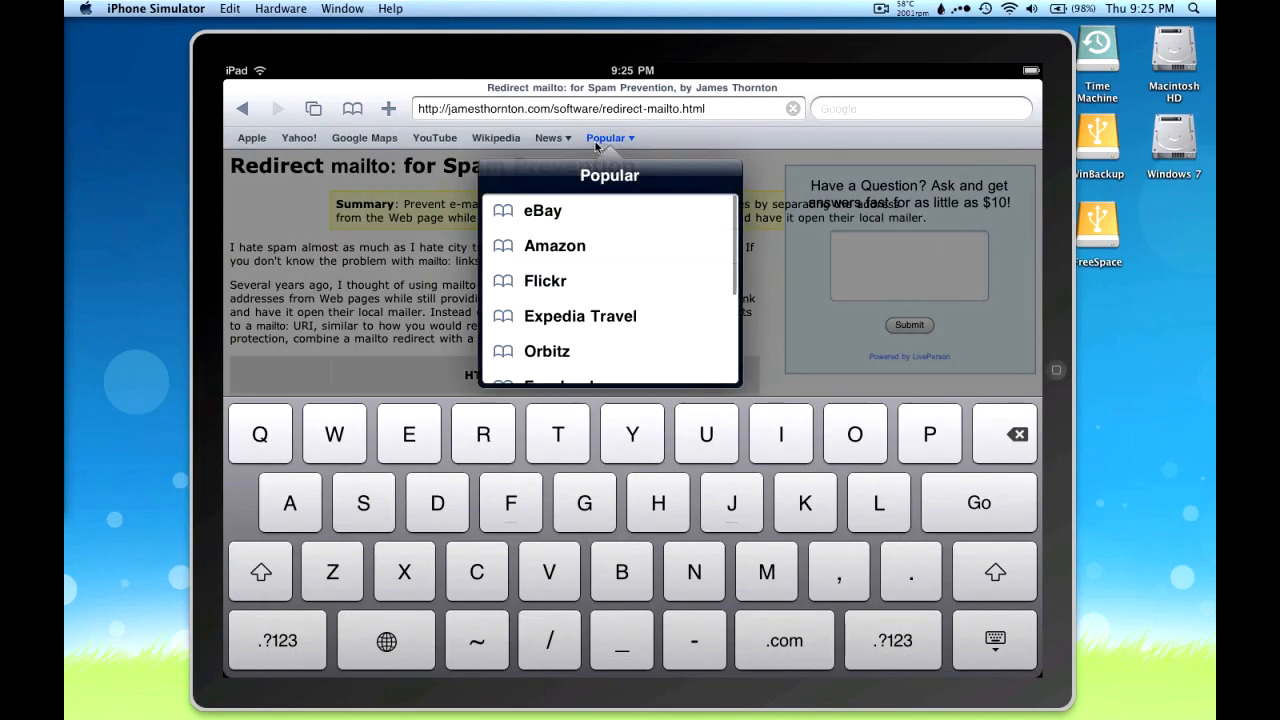
Open eBay from the Popular bookmarks and scroll down its category list.
{"action": "left_click", "coordinate": [542, 210]}
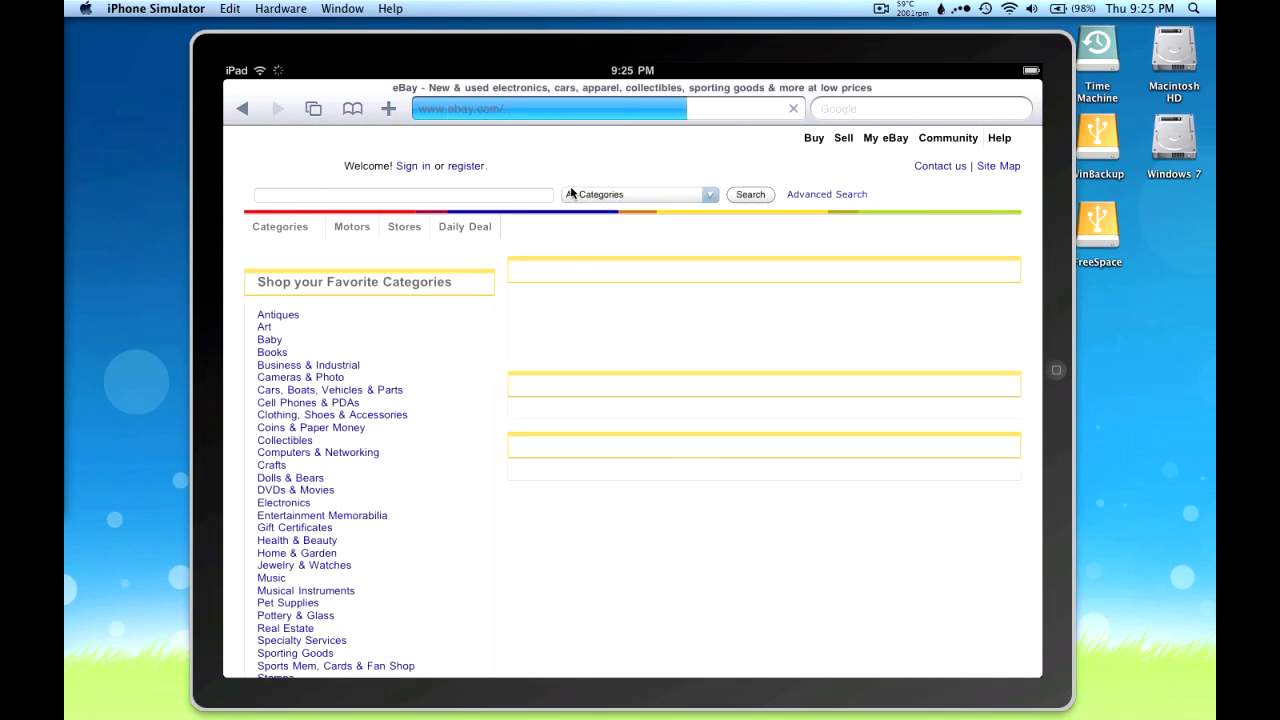
{"action": "scroll", "scroll_direction": "down", "scroll_amount": 3}
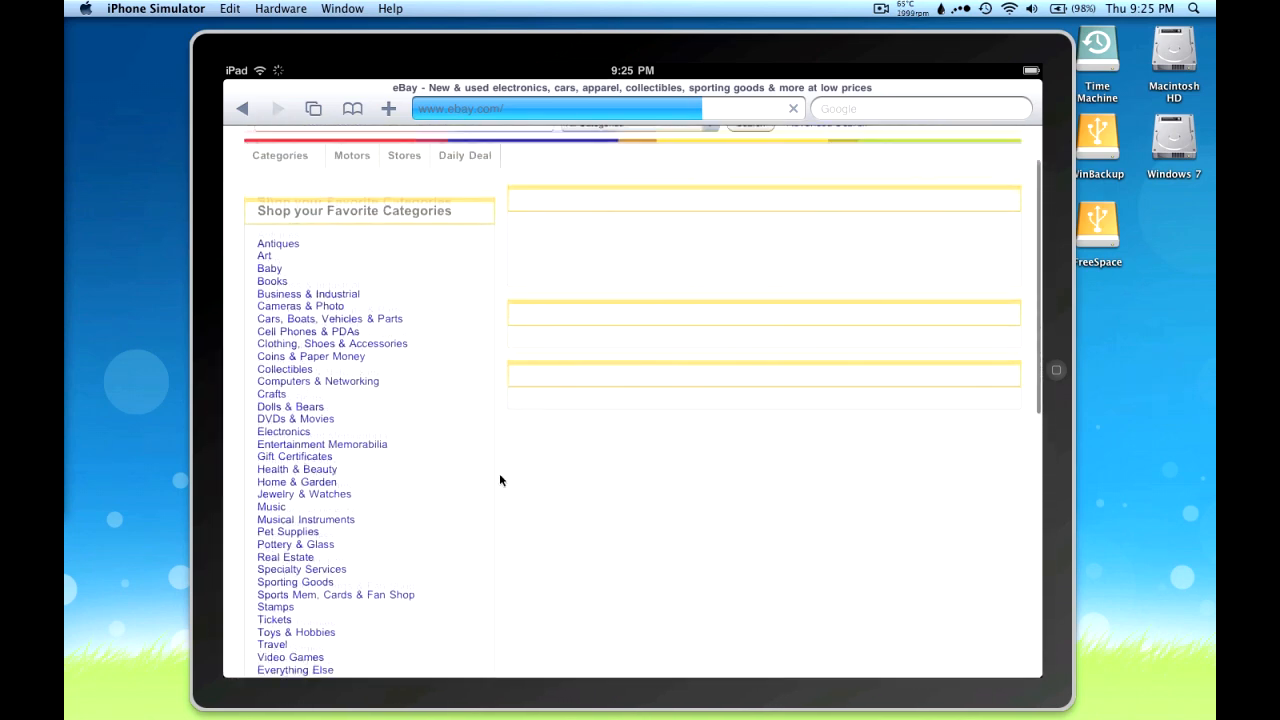